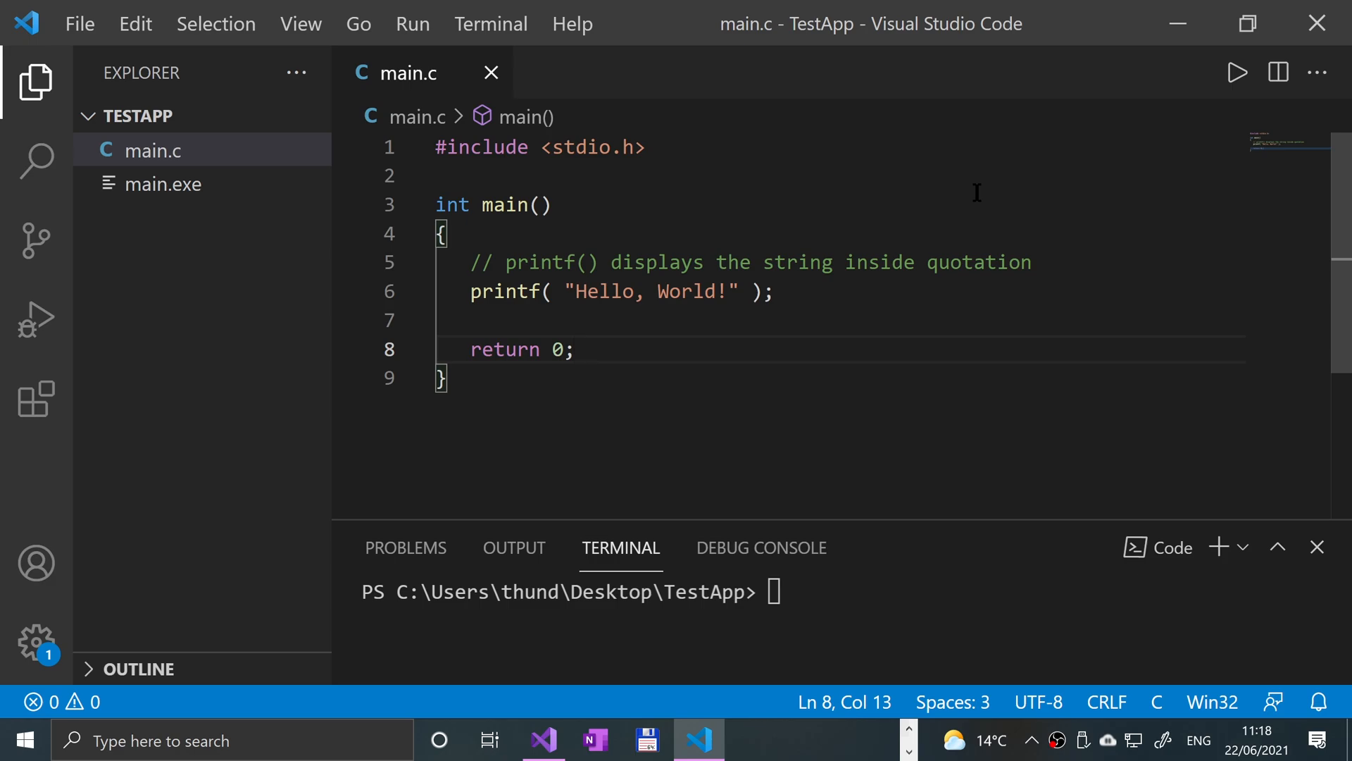
mouse_move(928, 650)
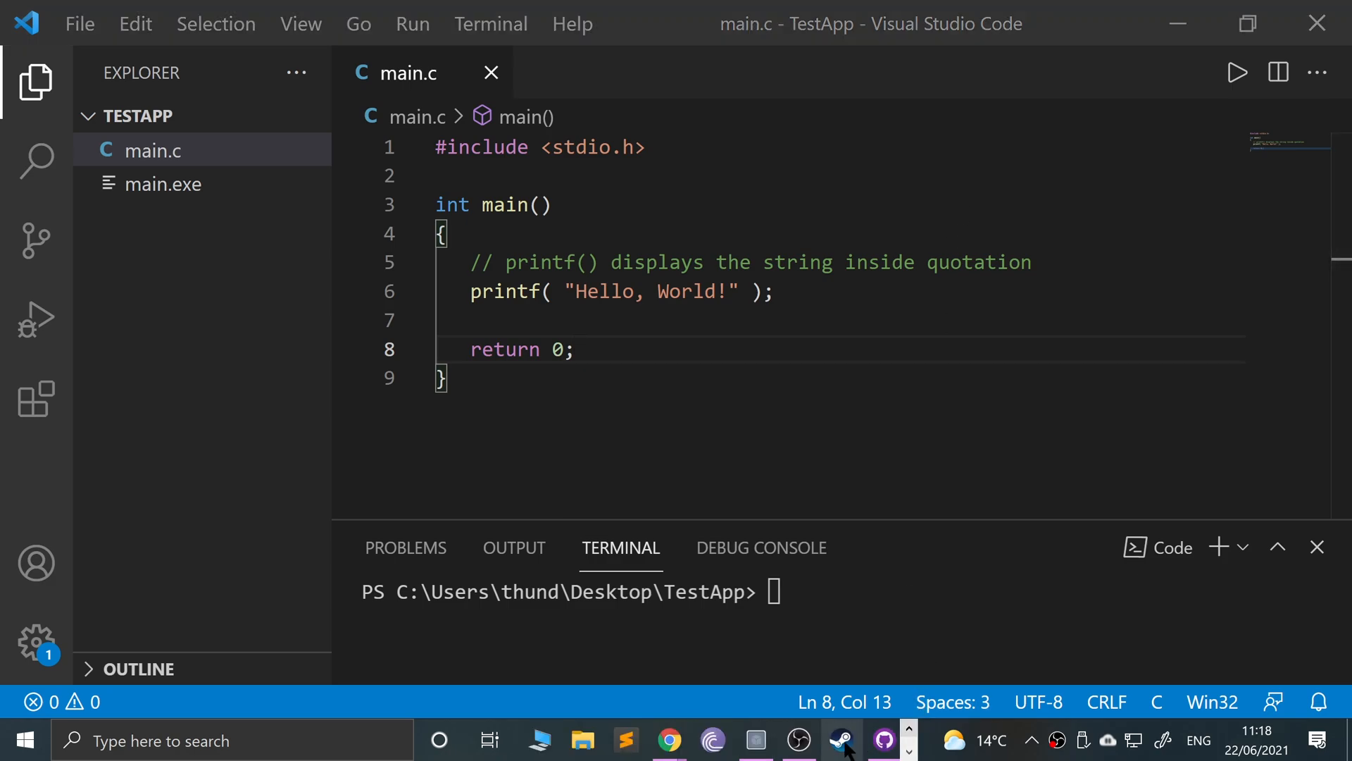
mouse_move(668, 740)
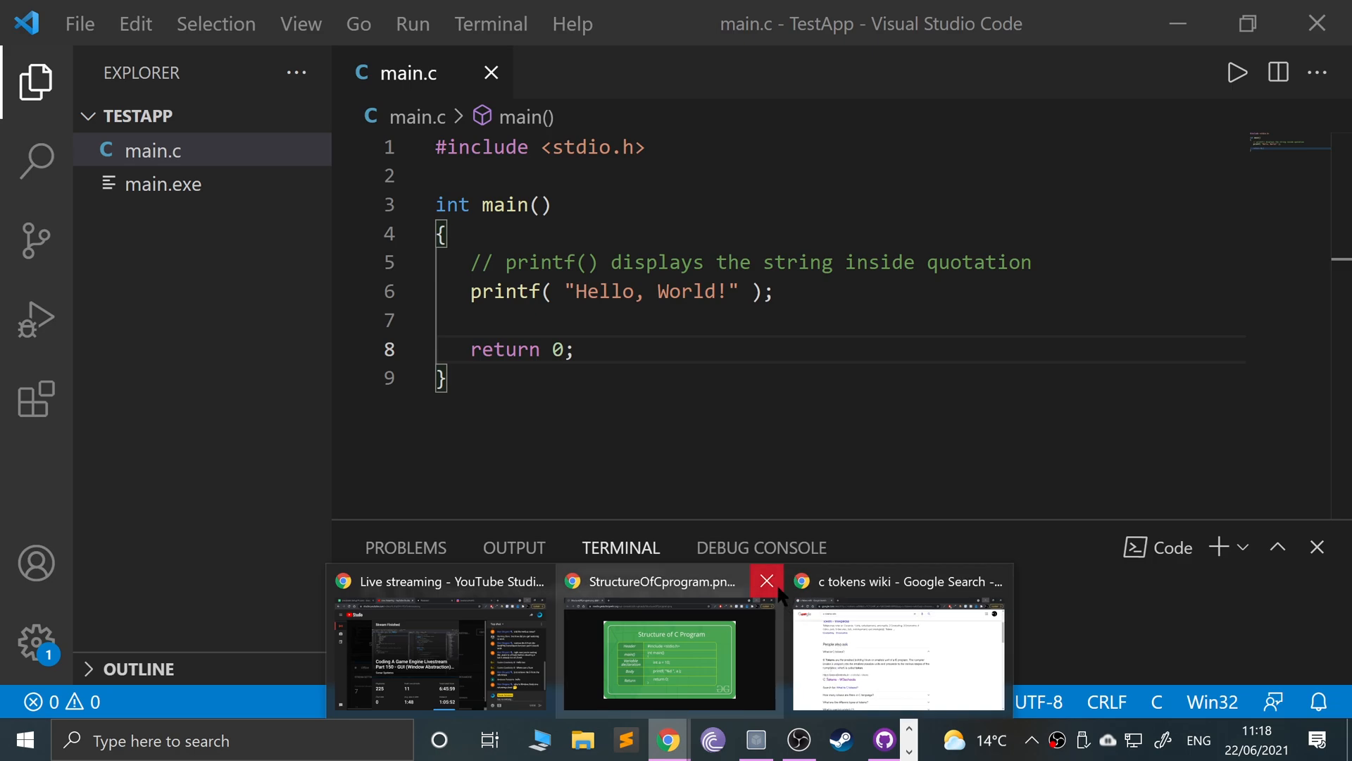
Step: From the c tokens Google results, open the 'C Tokens - W3schools' link in a new tab
click(896, 642)
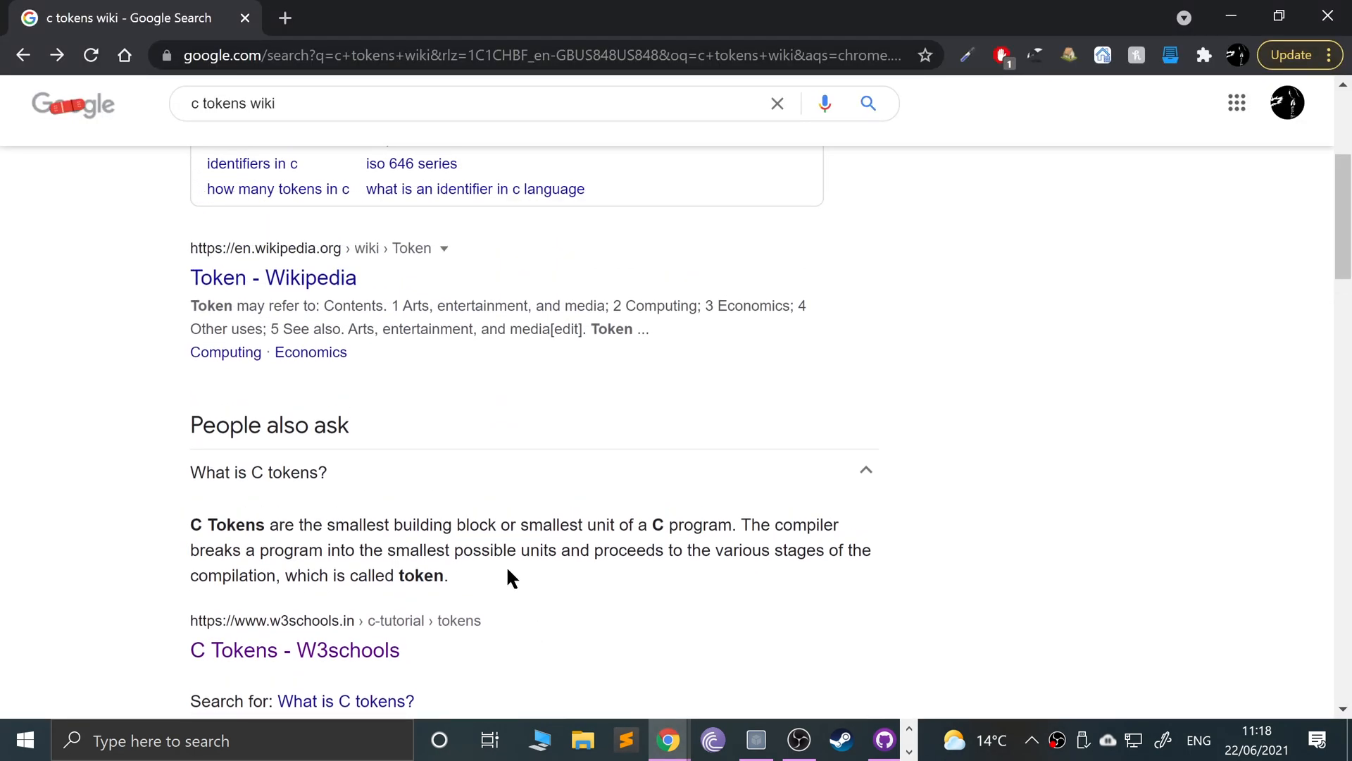
scroll(down, 3)
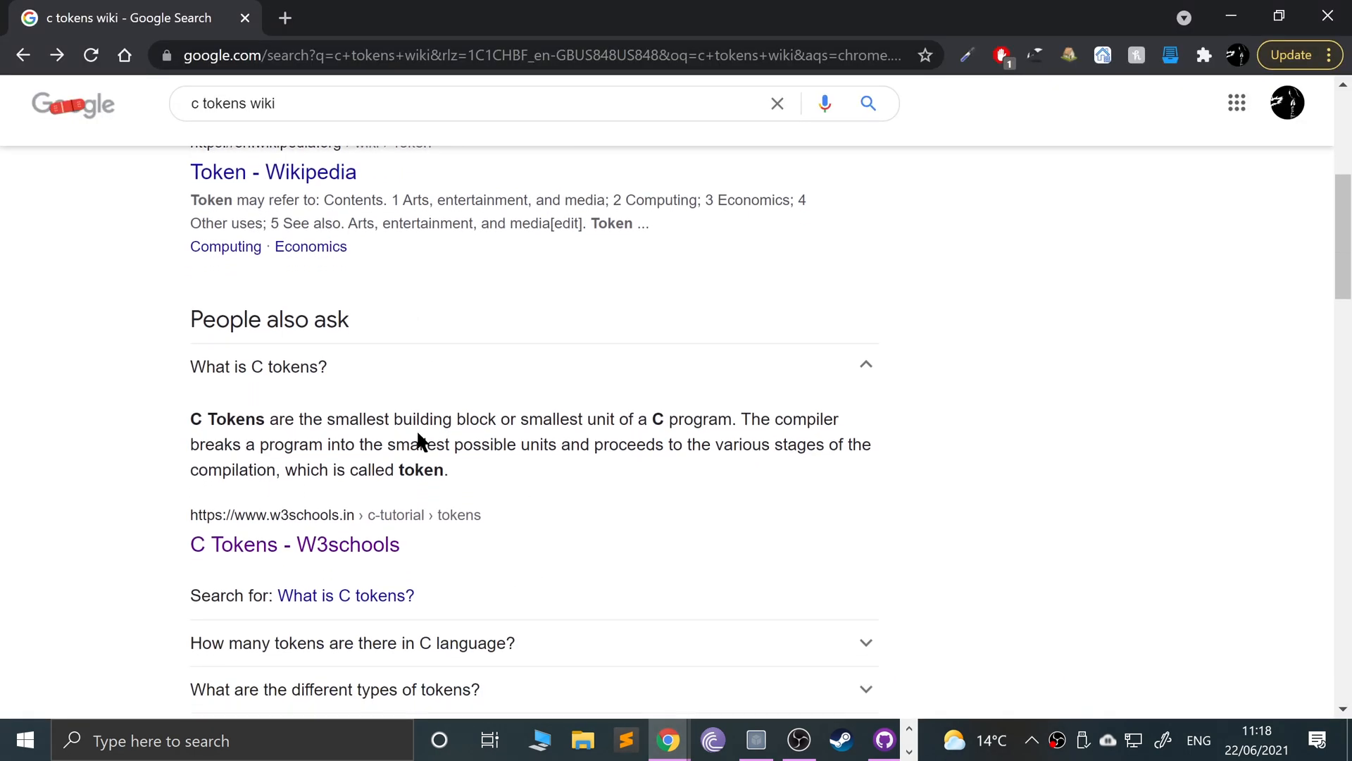
mouse_move(603, 429)
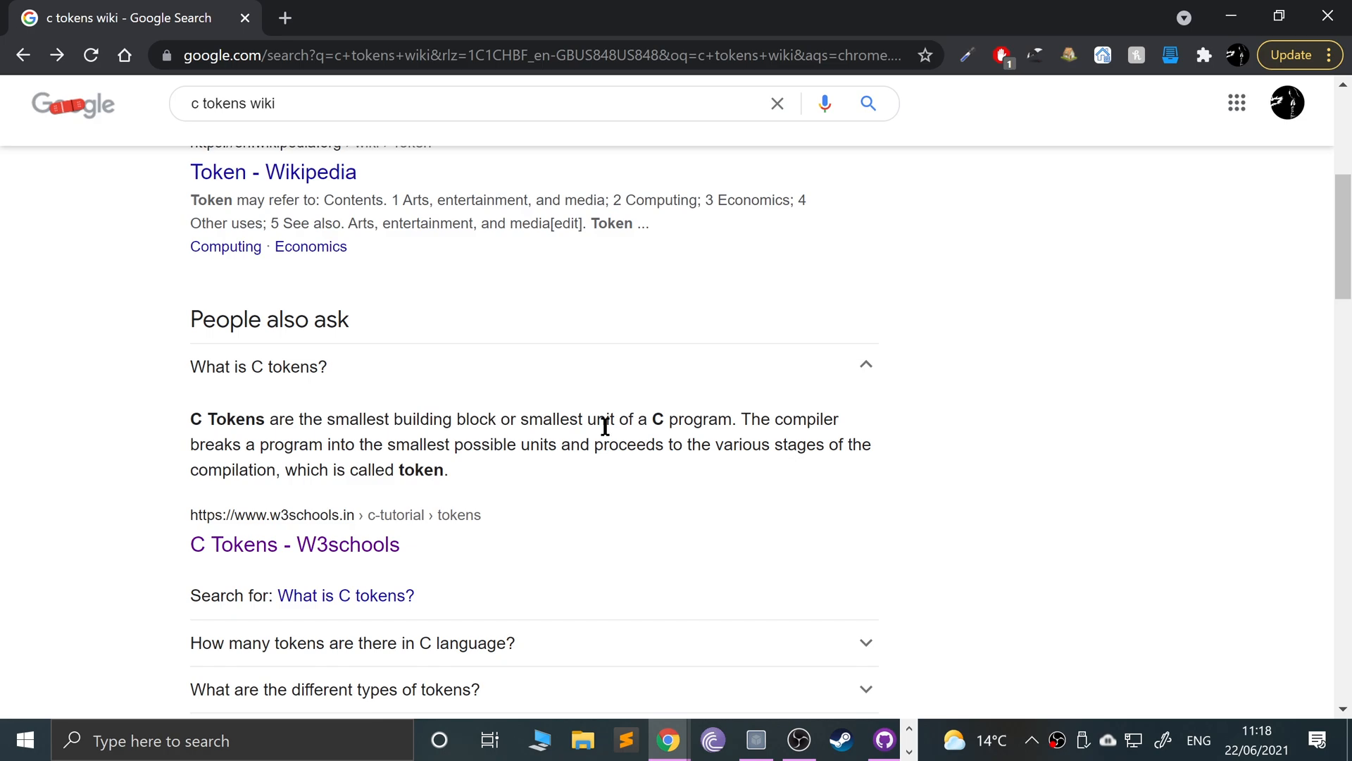
scroll(down, 3)
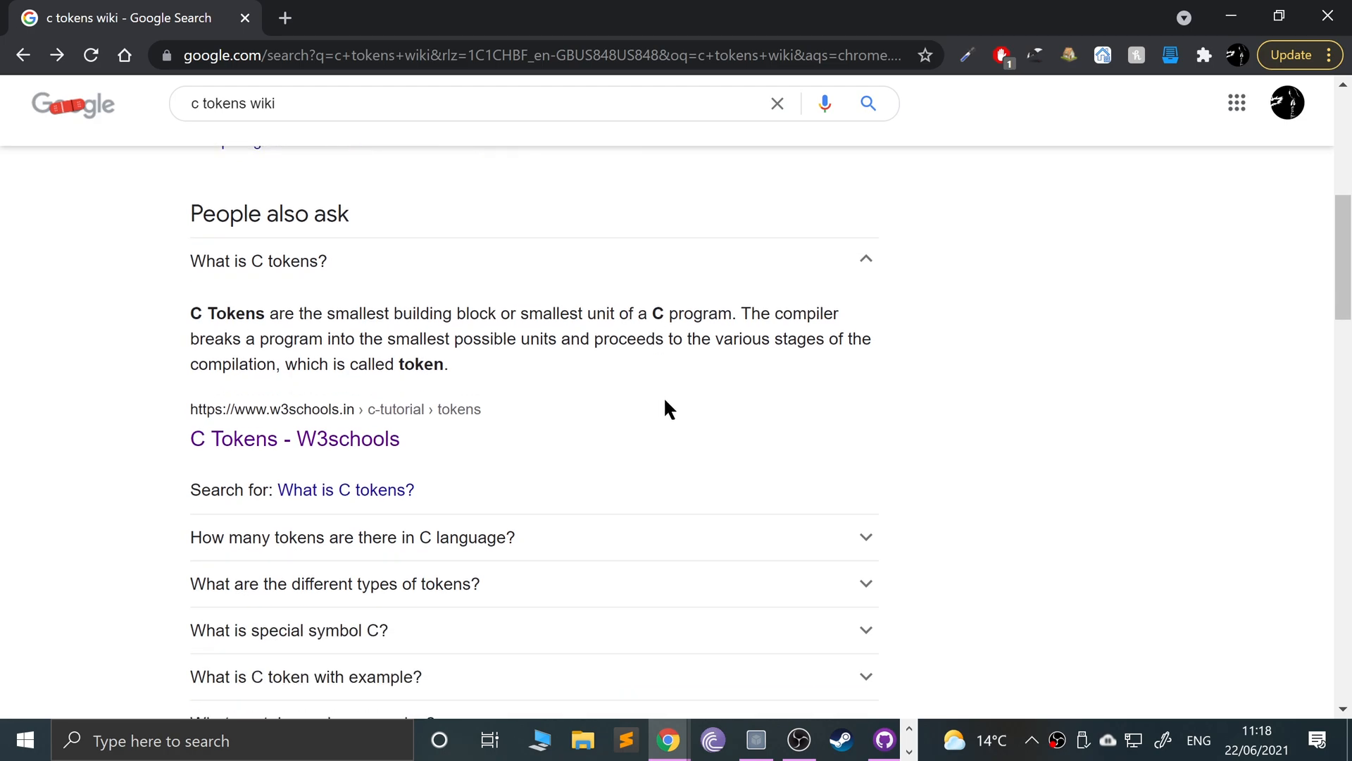
mouse_move(532, 285)
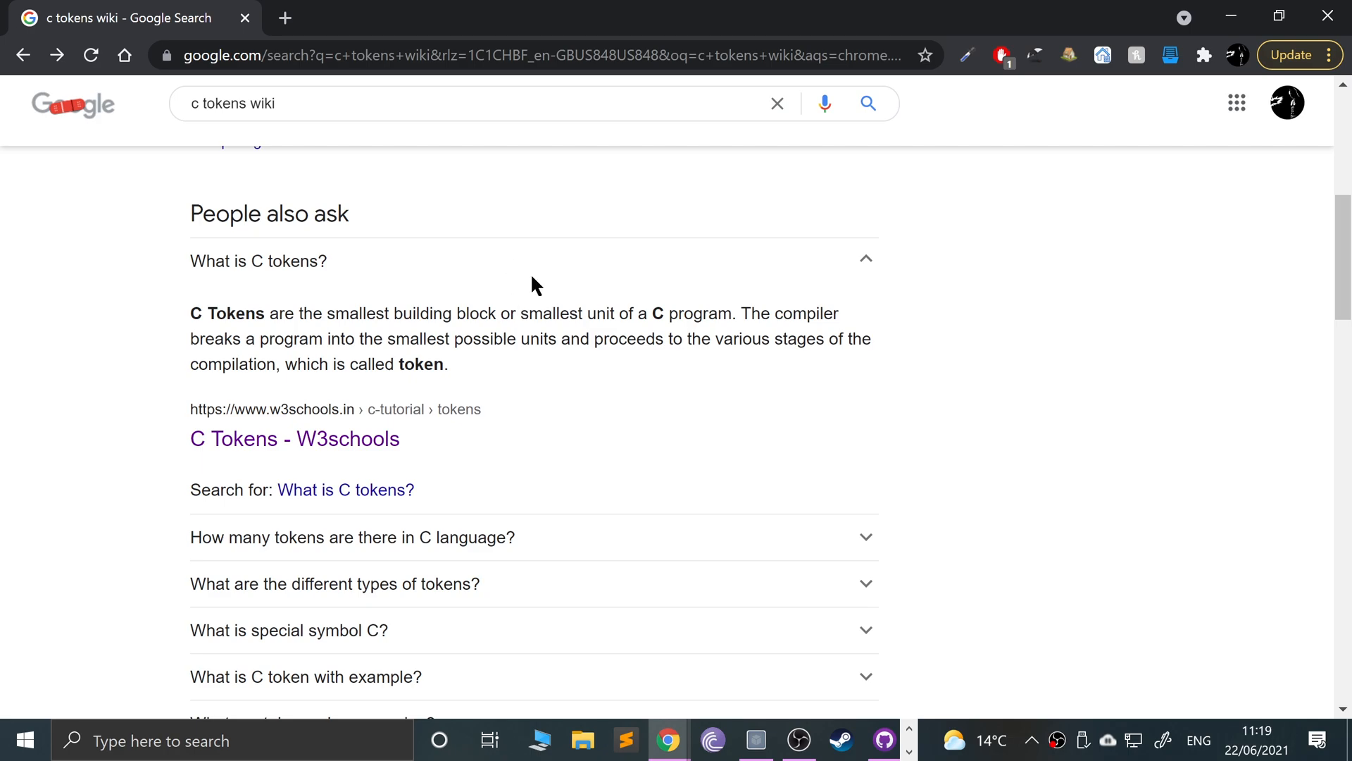
mouse_move(590, 338)
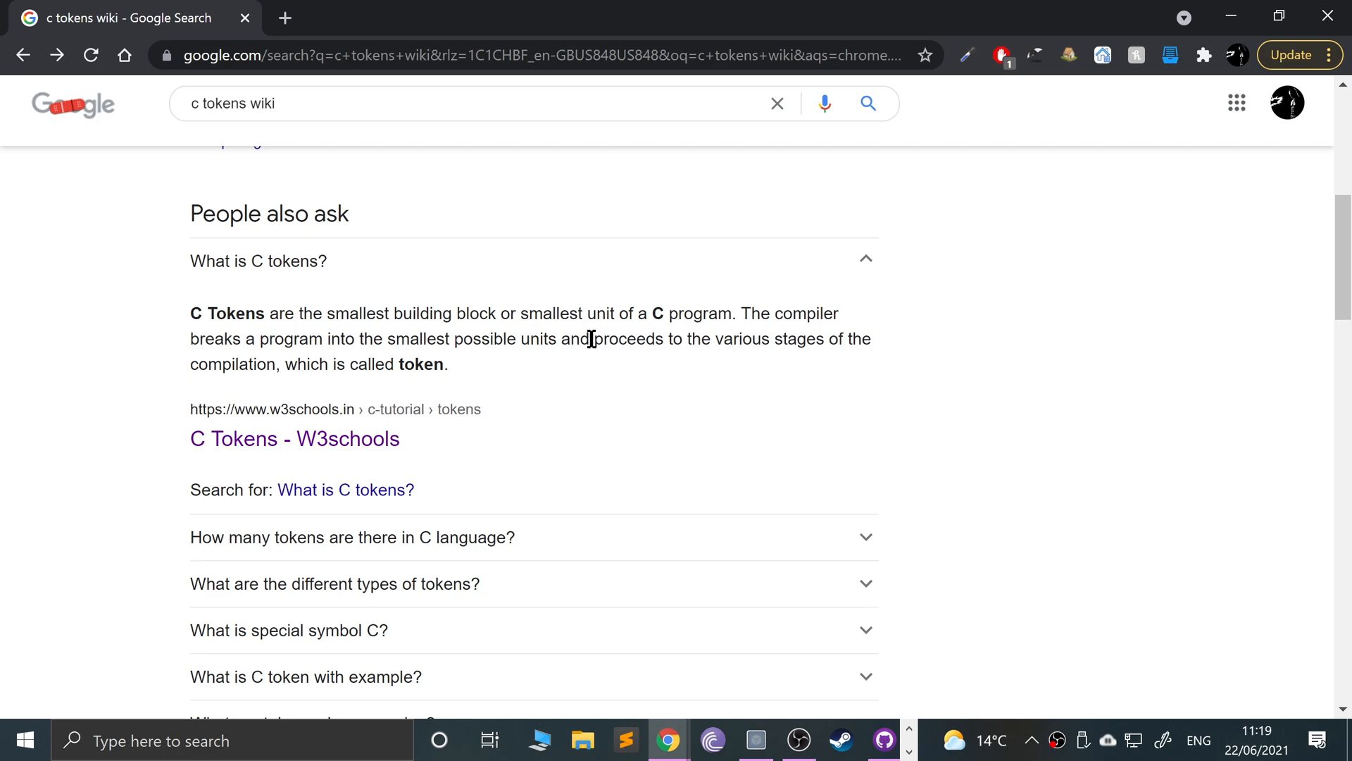
mouse_move(276, 438)
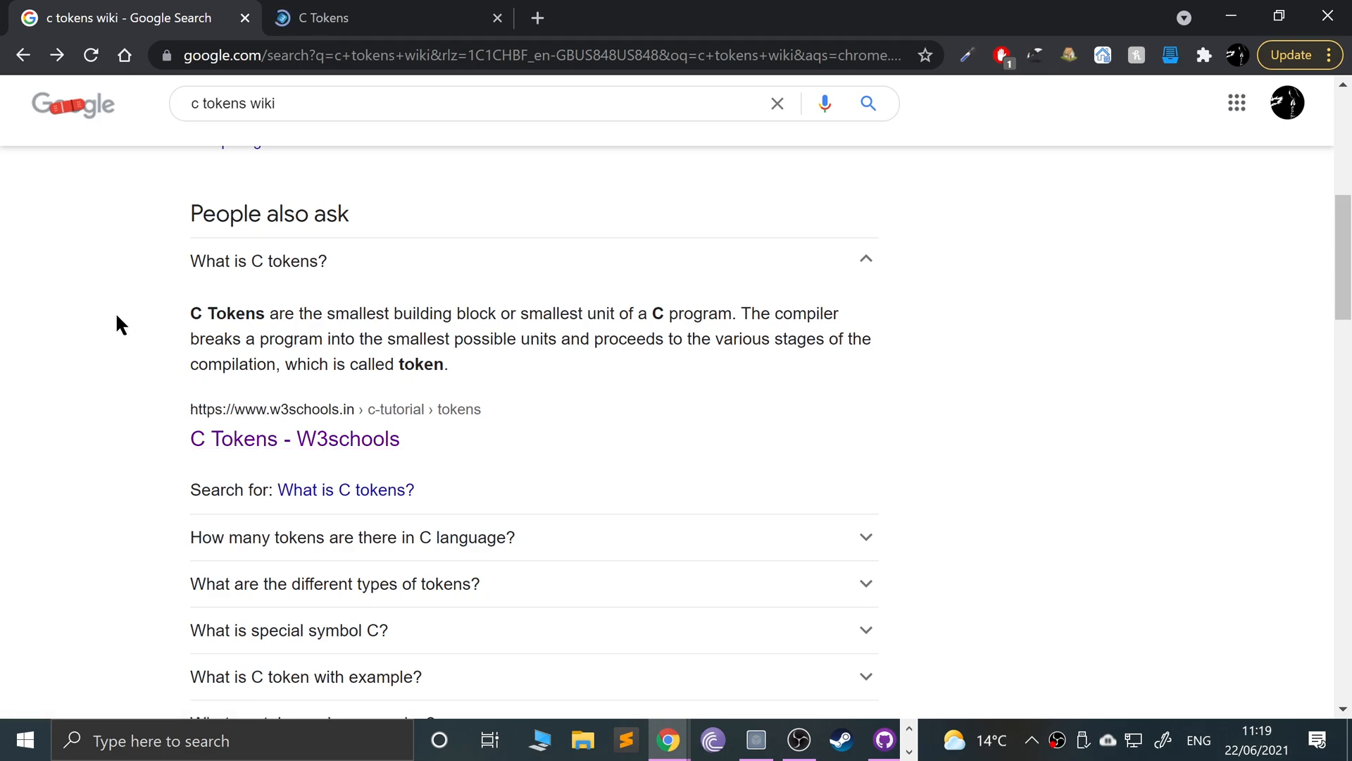
mouse_move(126, 318)
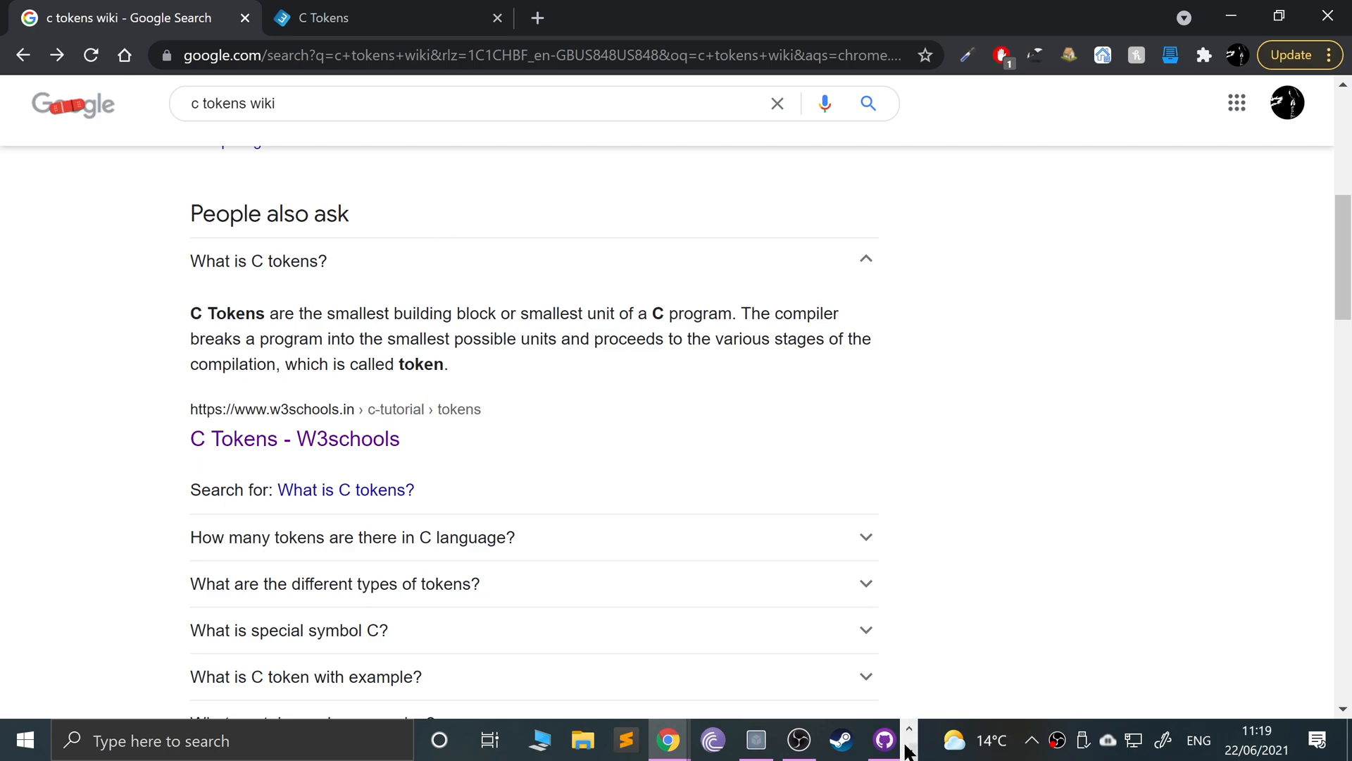
click(699, 740)
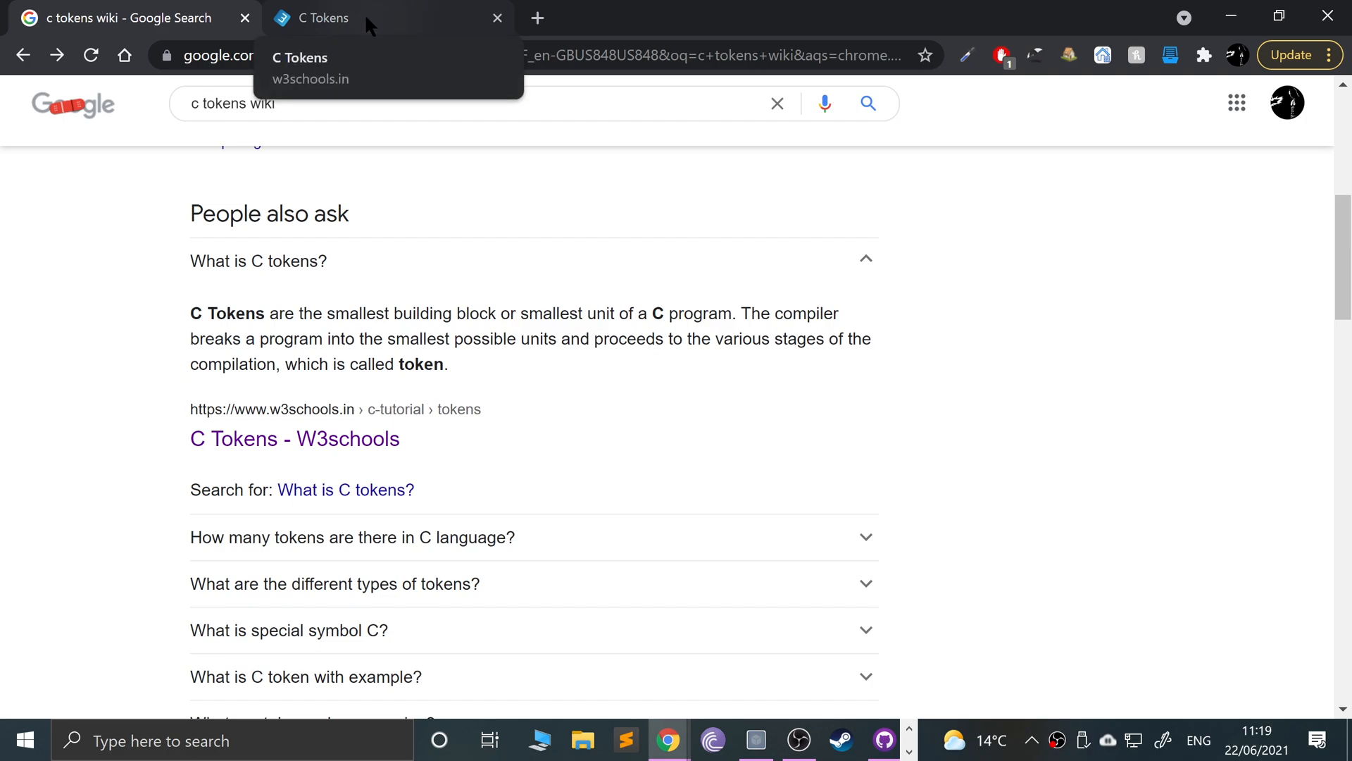
Step: Read the W3schools list of six C token types, then return to main.c in VS Code
click(319, 17)
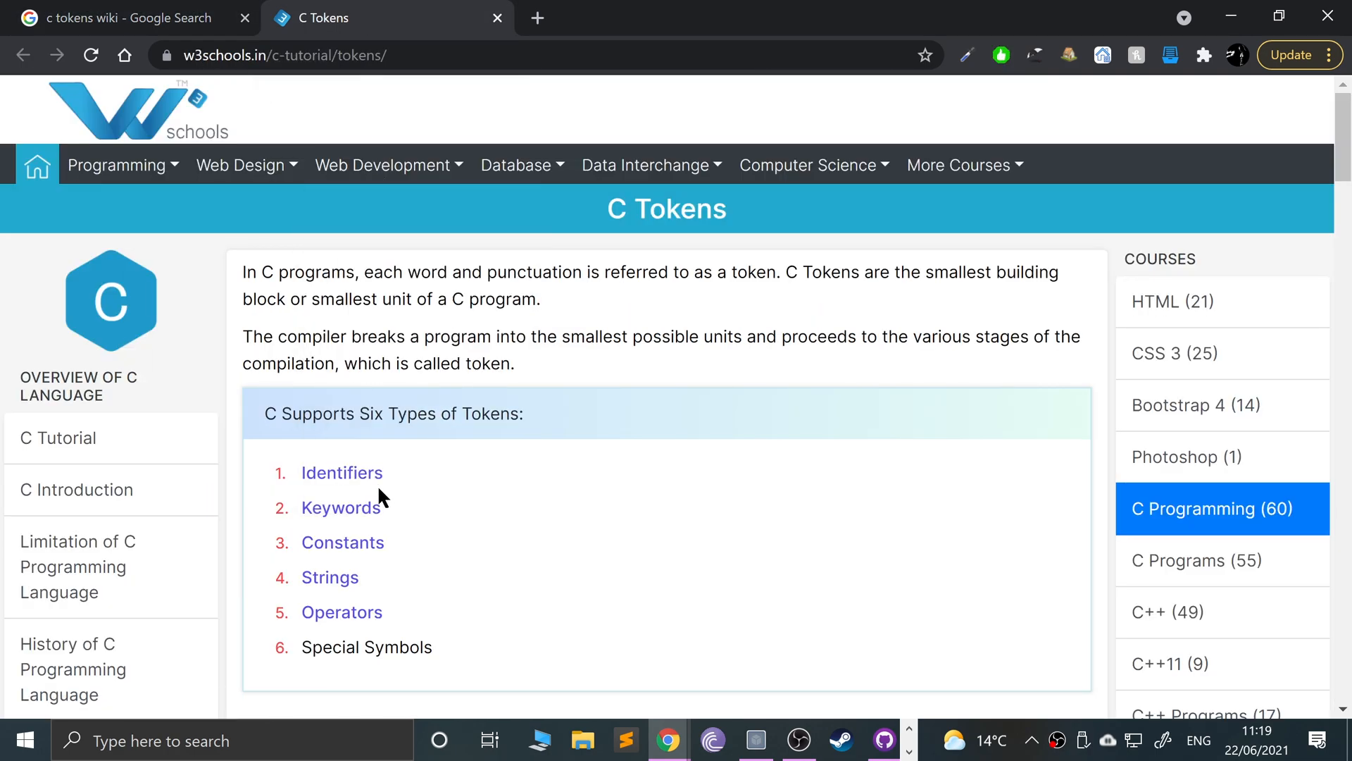
mouse_move(391, 653)
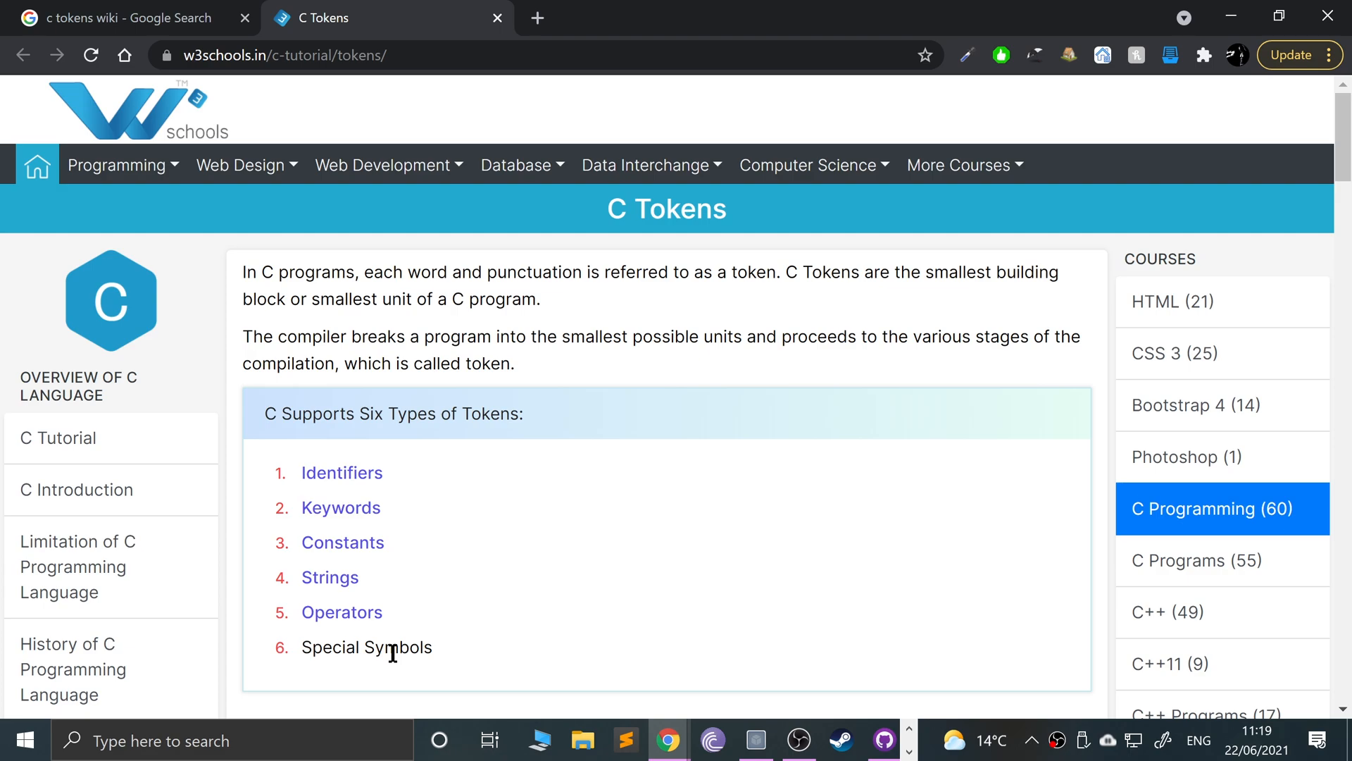
mouse_move(341, 507)
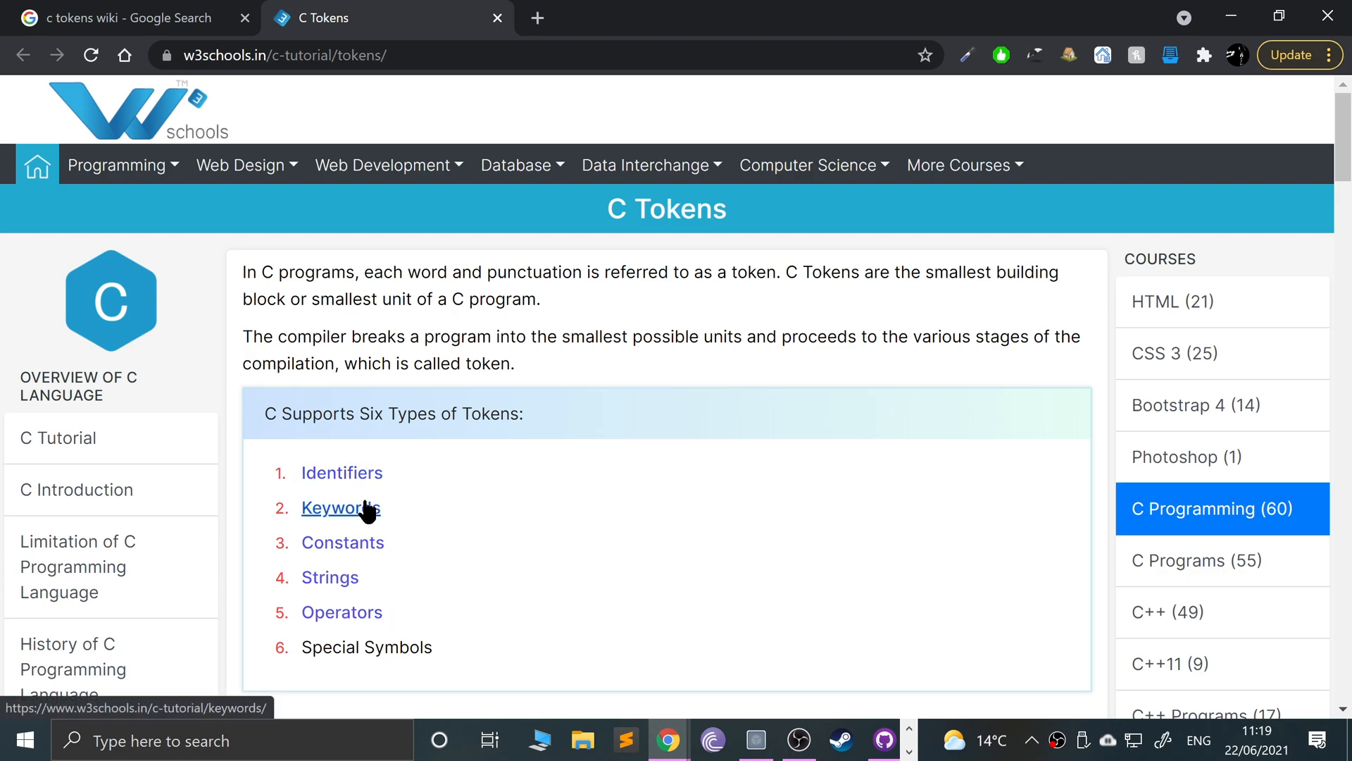
mouse_move(630, 535)
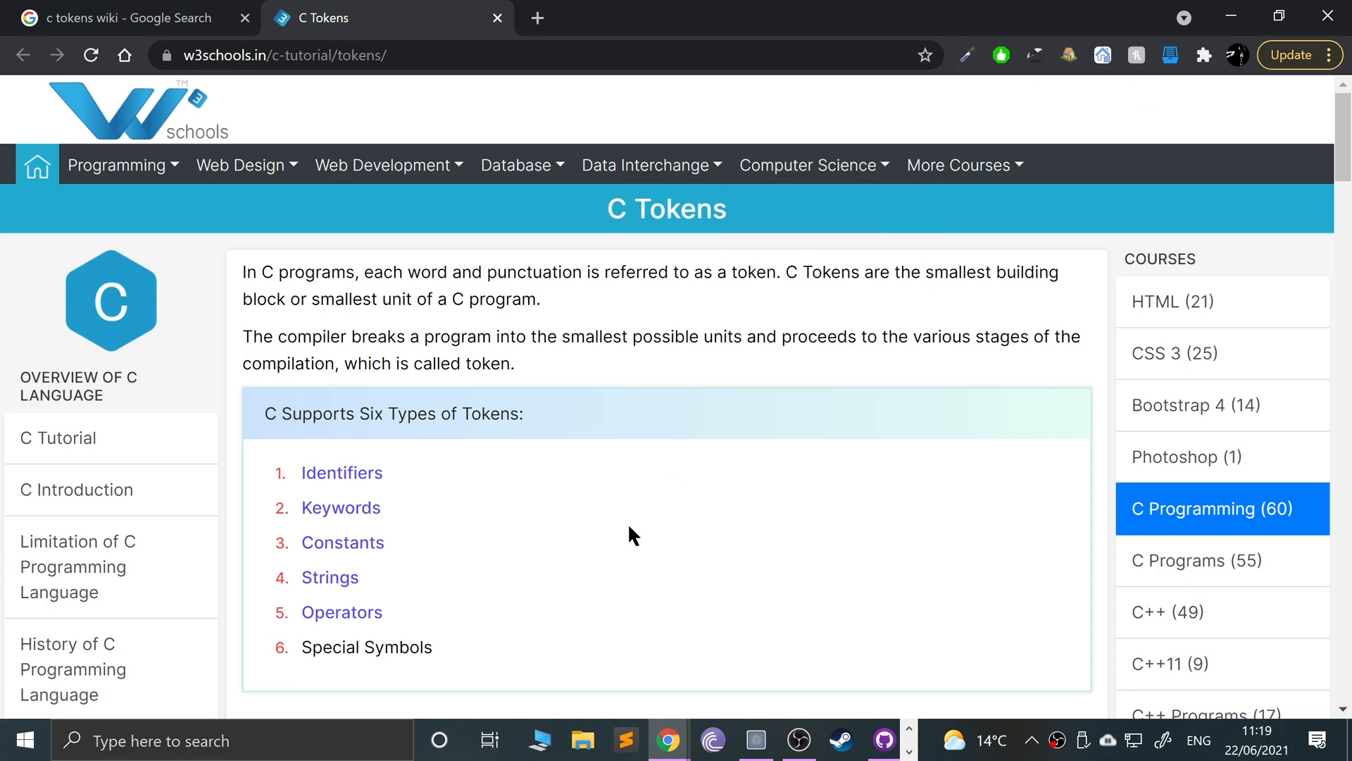
click(381, 165)
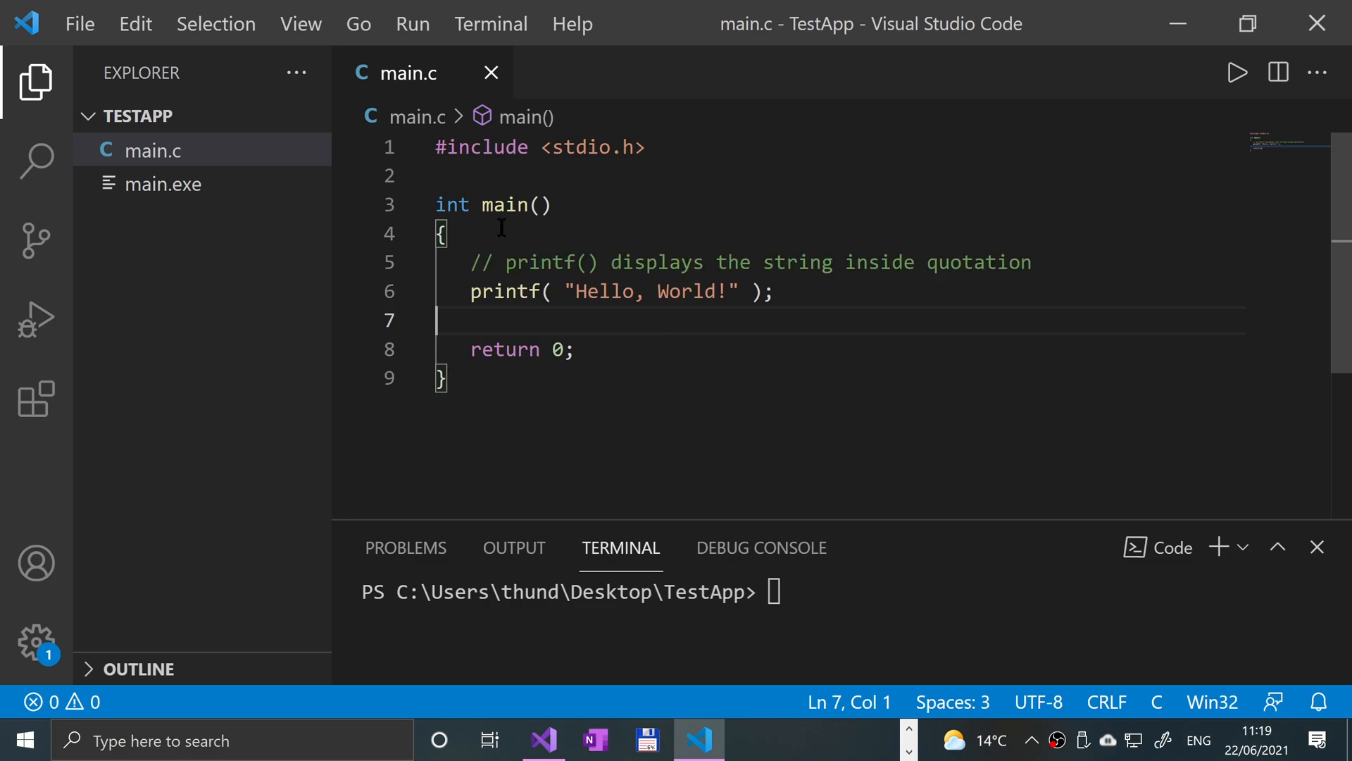
double_click(451, 204)
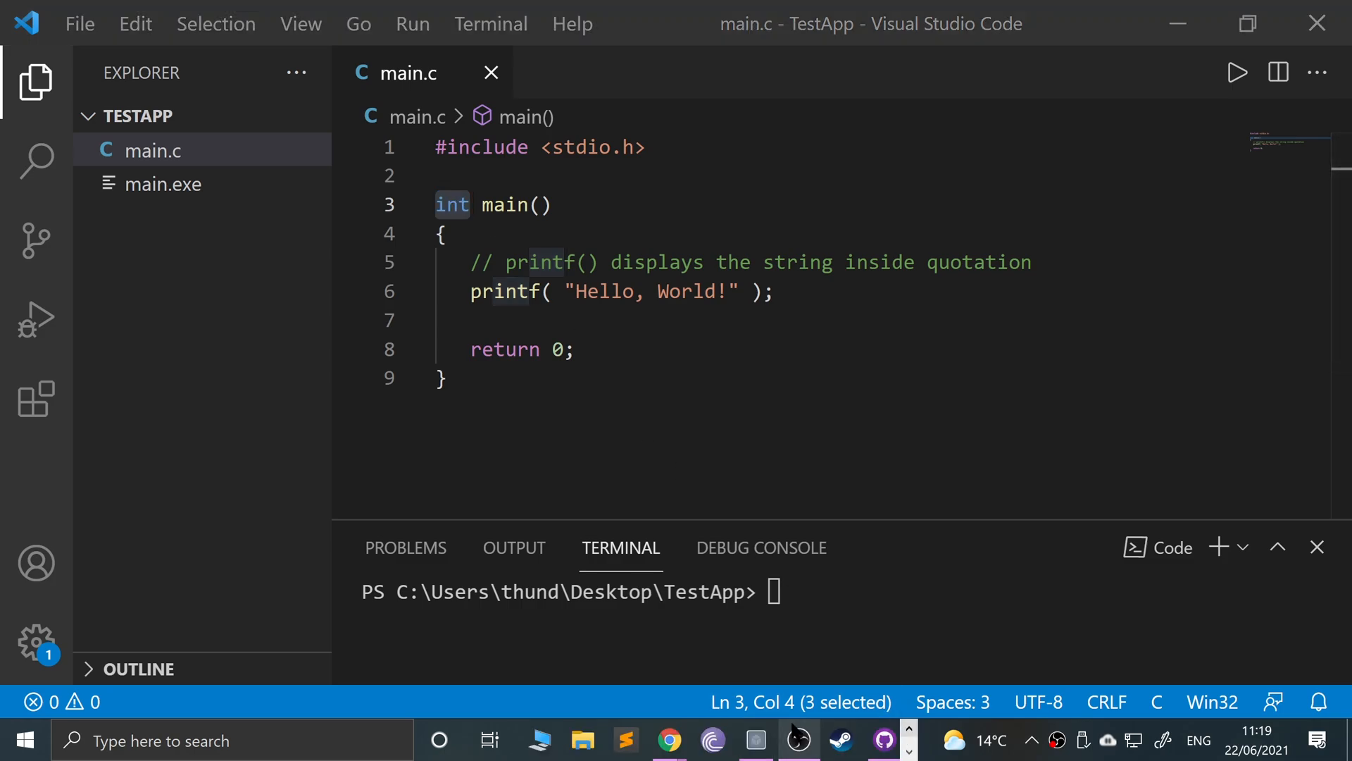
click(669, 741)
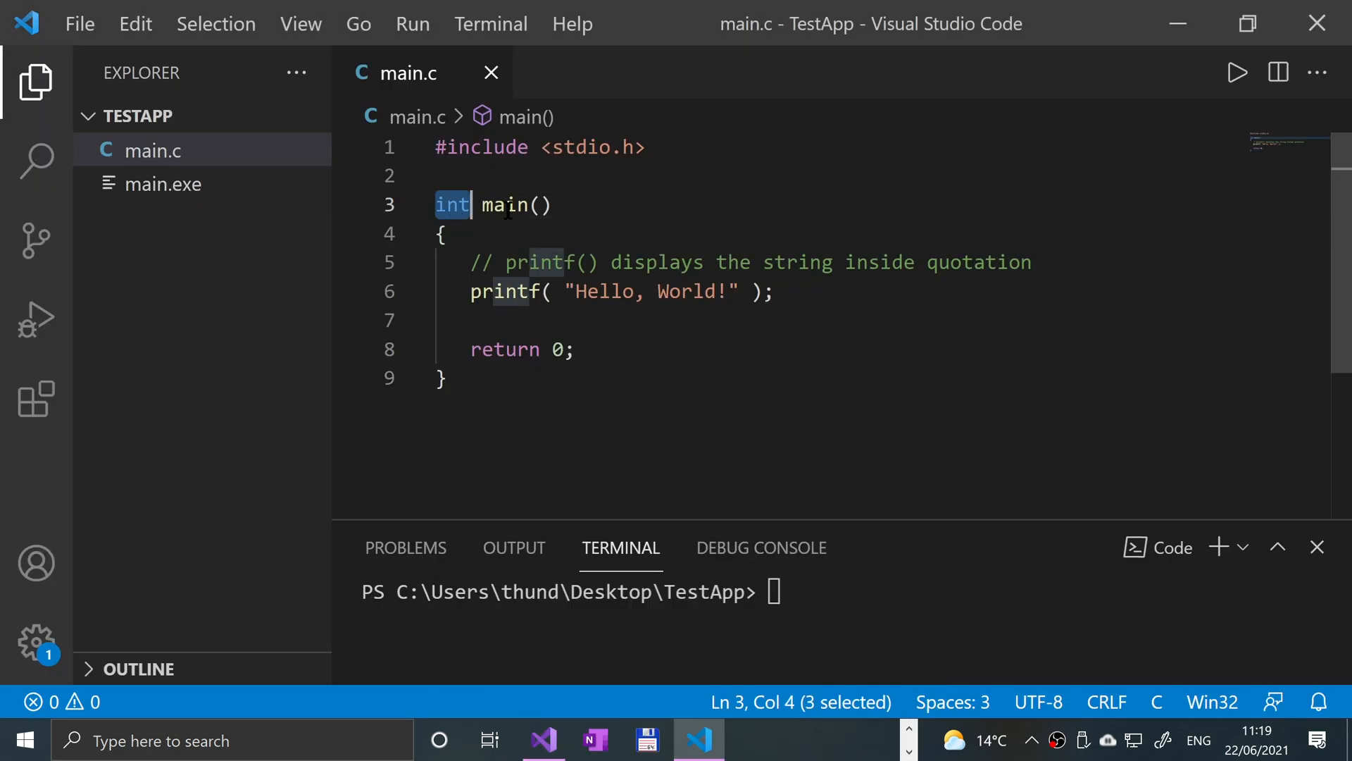
double_click(506, 204)
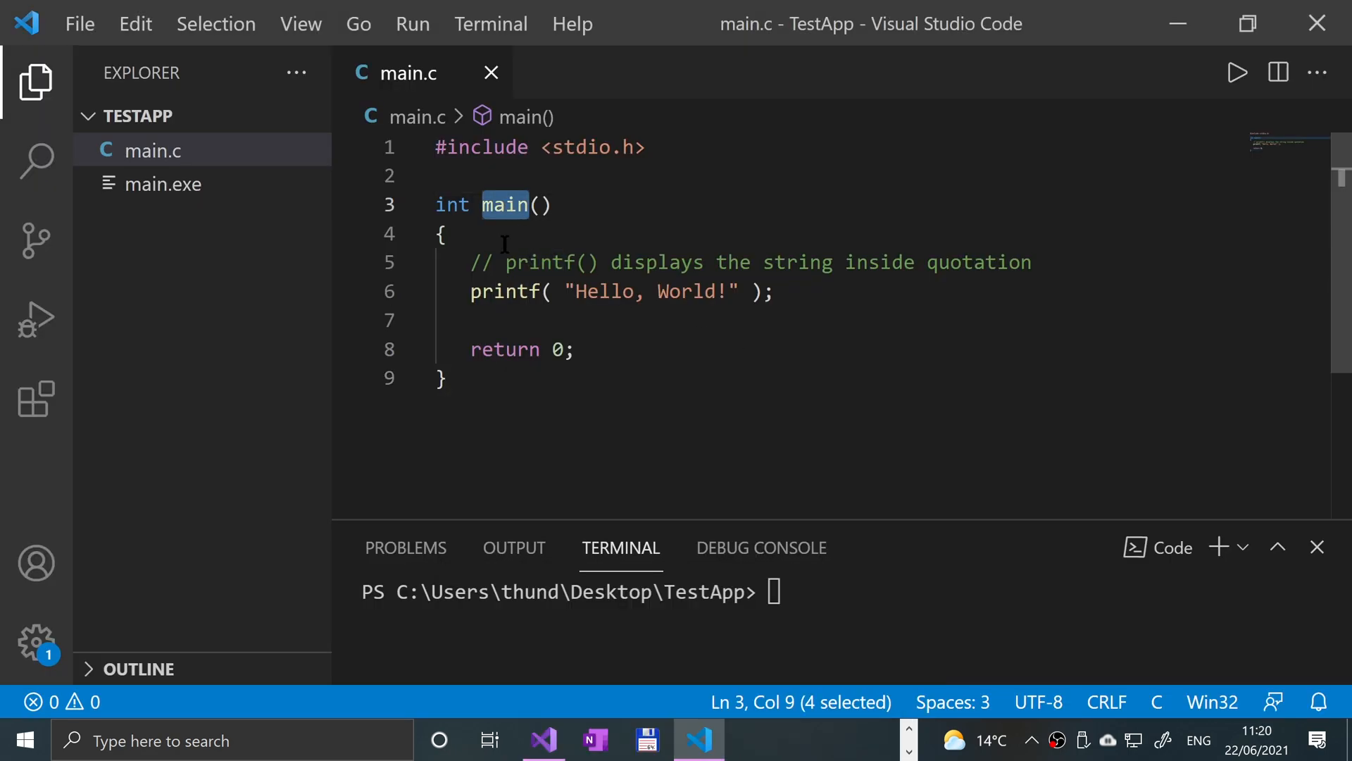
double_click(504, 291)
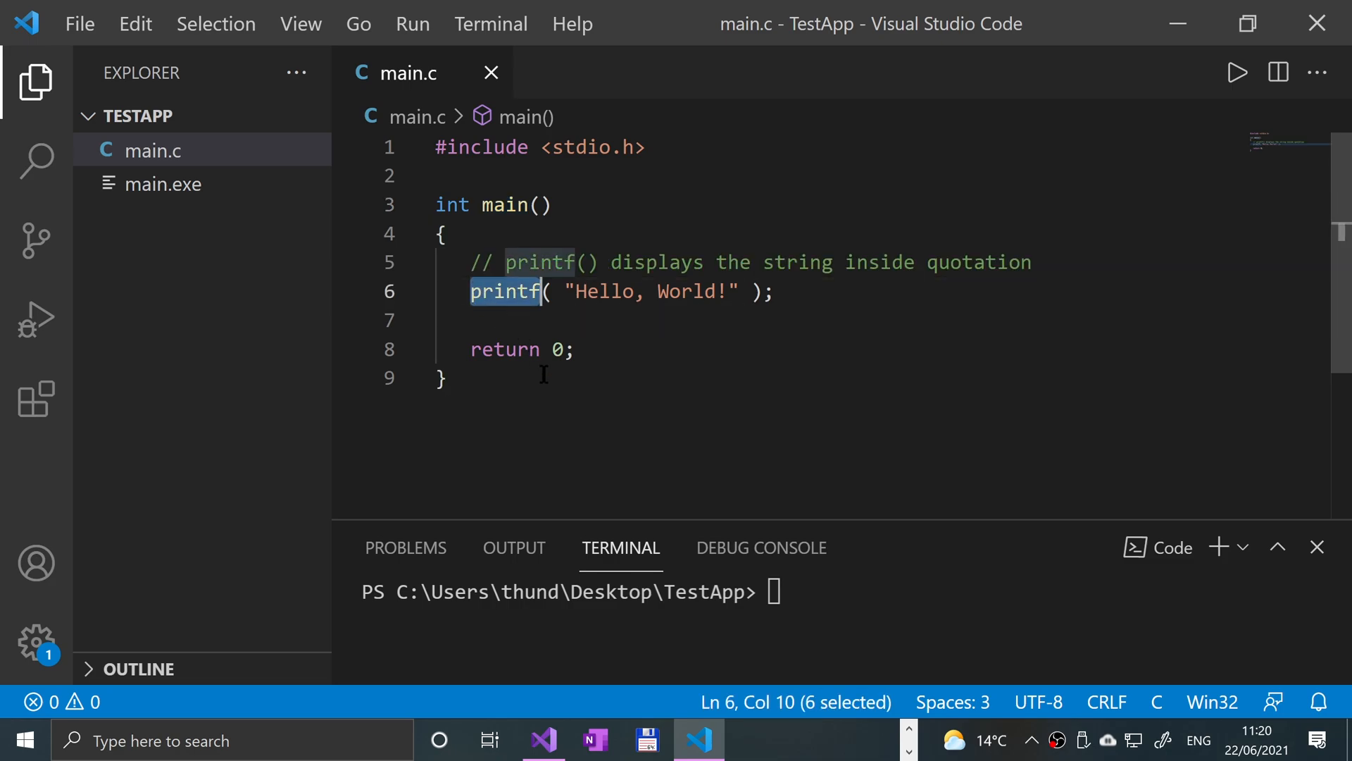
double_click(505, 349)
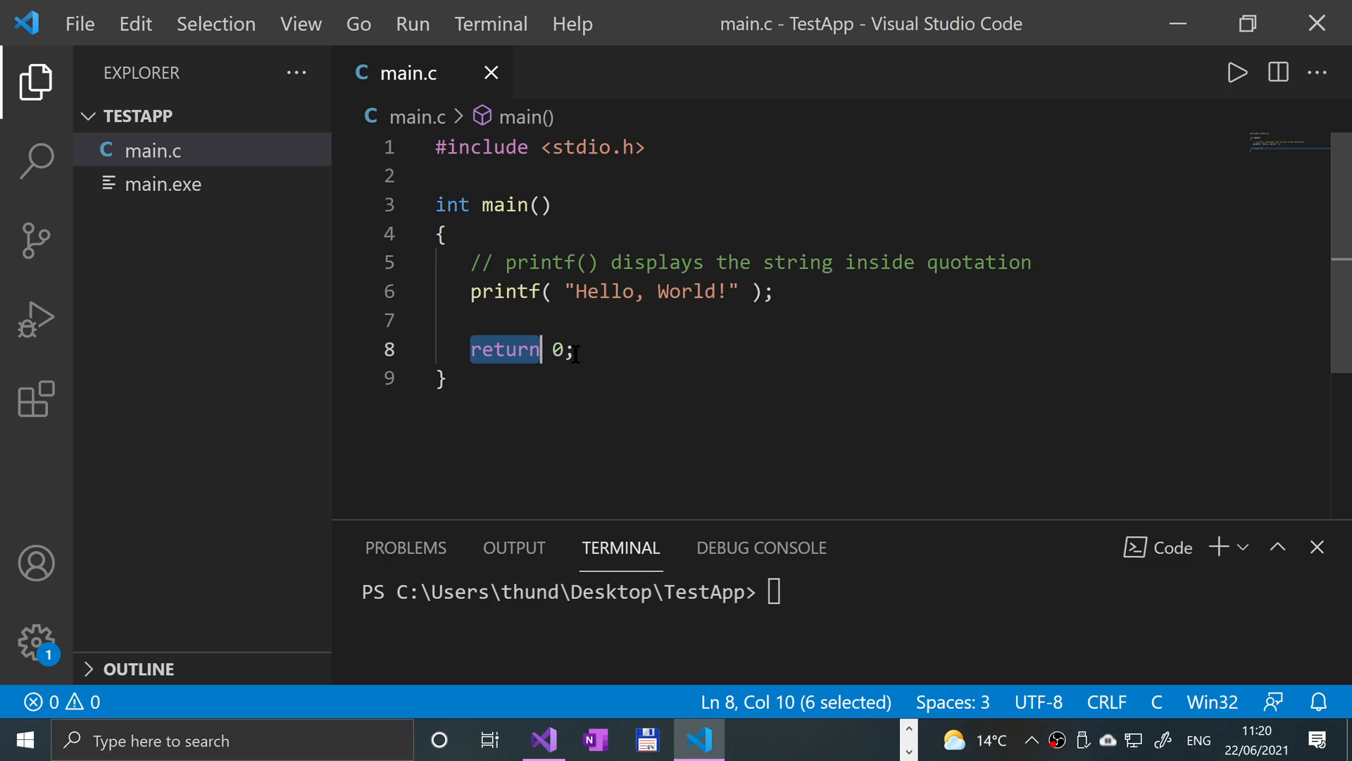
click(346, 146)
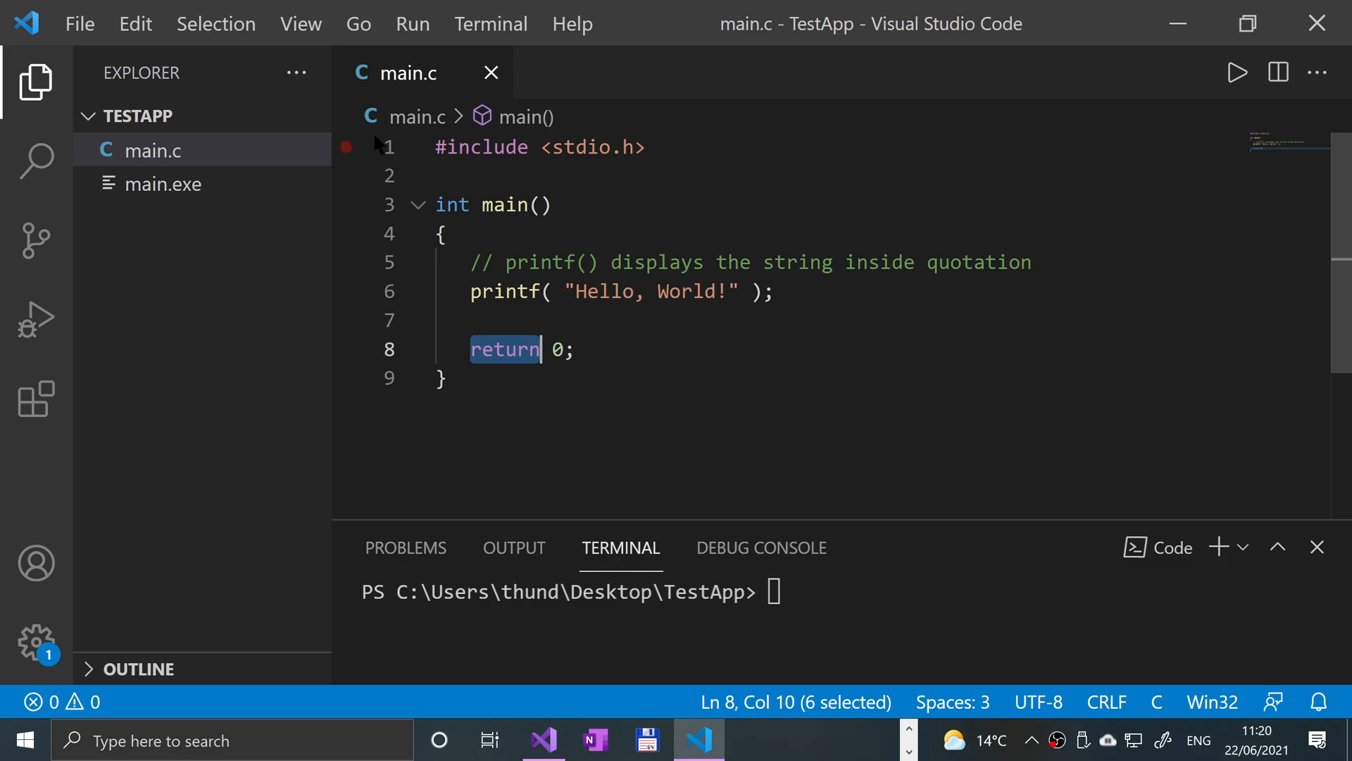
double_click(452, 205)
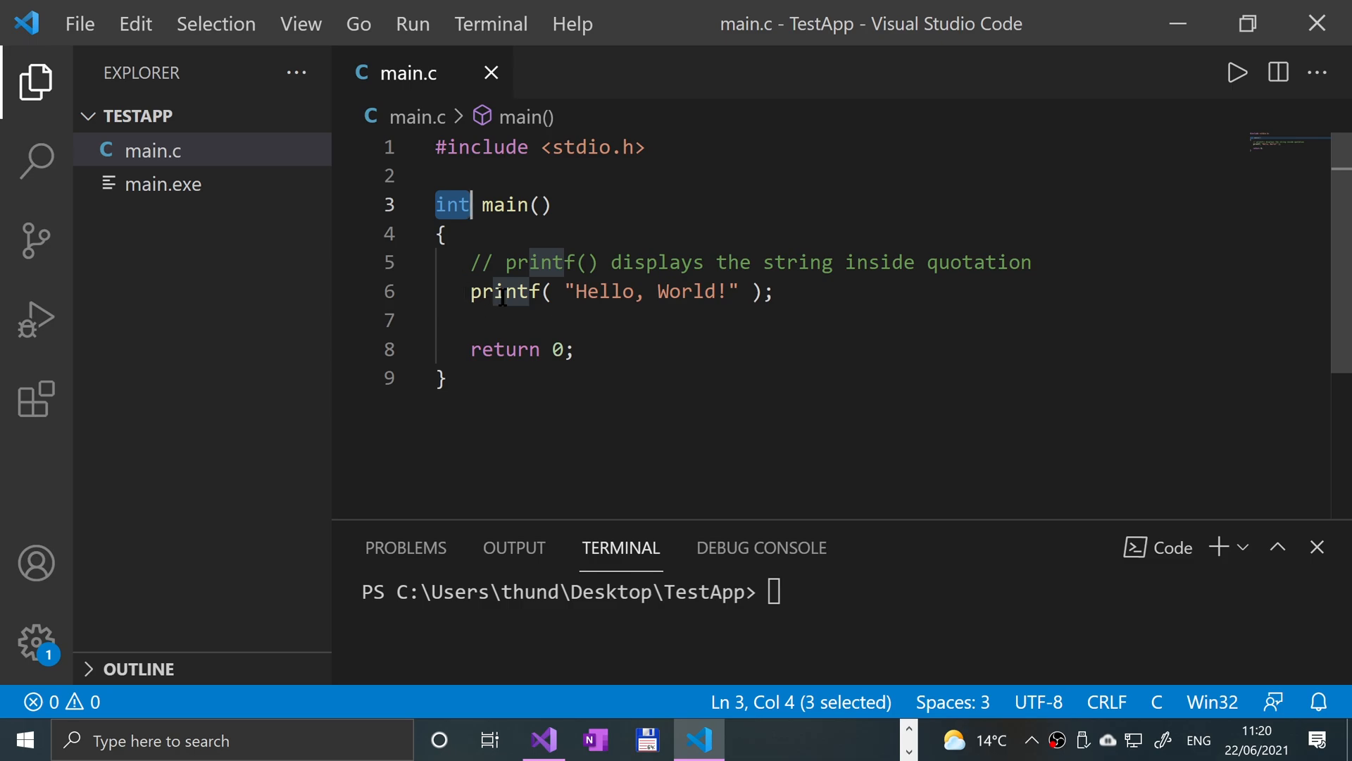
click(499, 292)
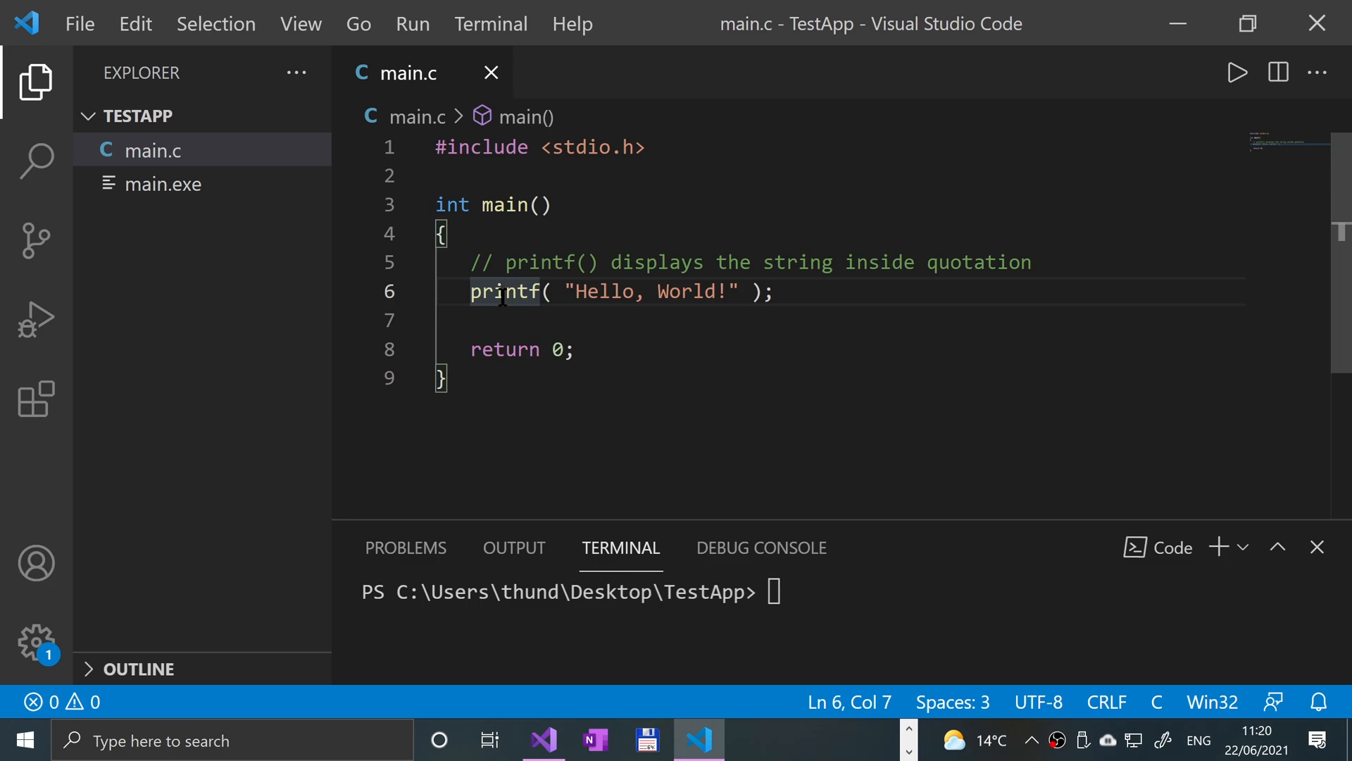
mouse_move(457, 207)
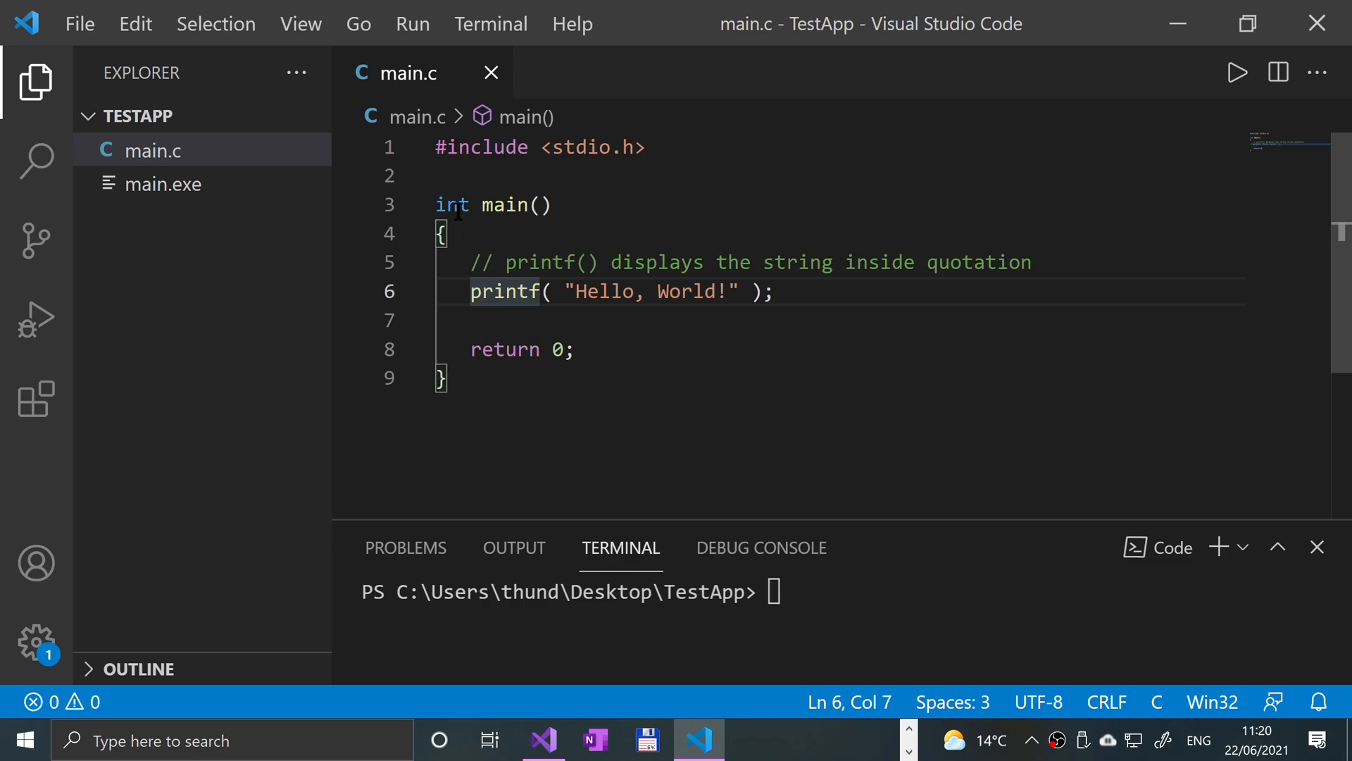
click(494, 292)
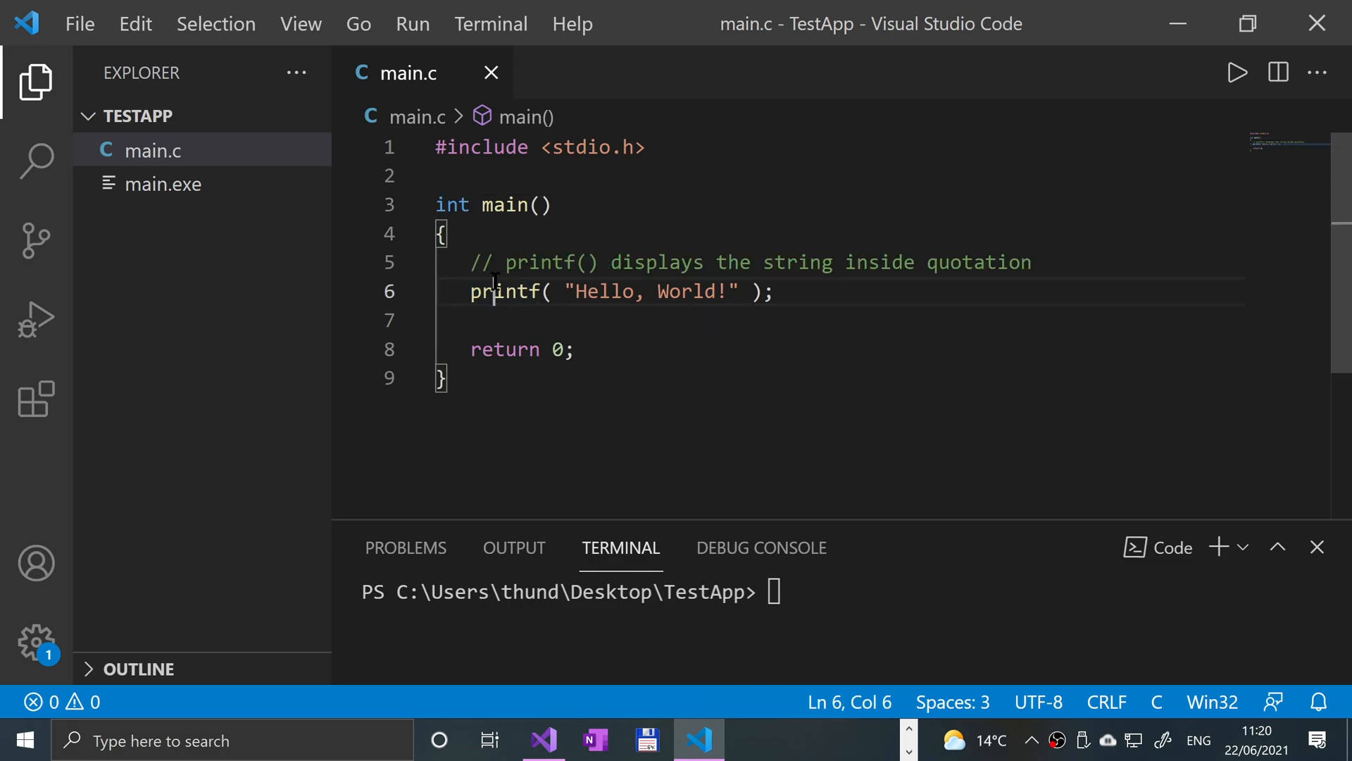
double_click(504, 291)
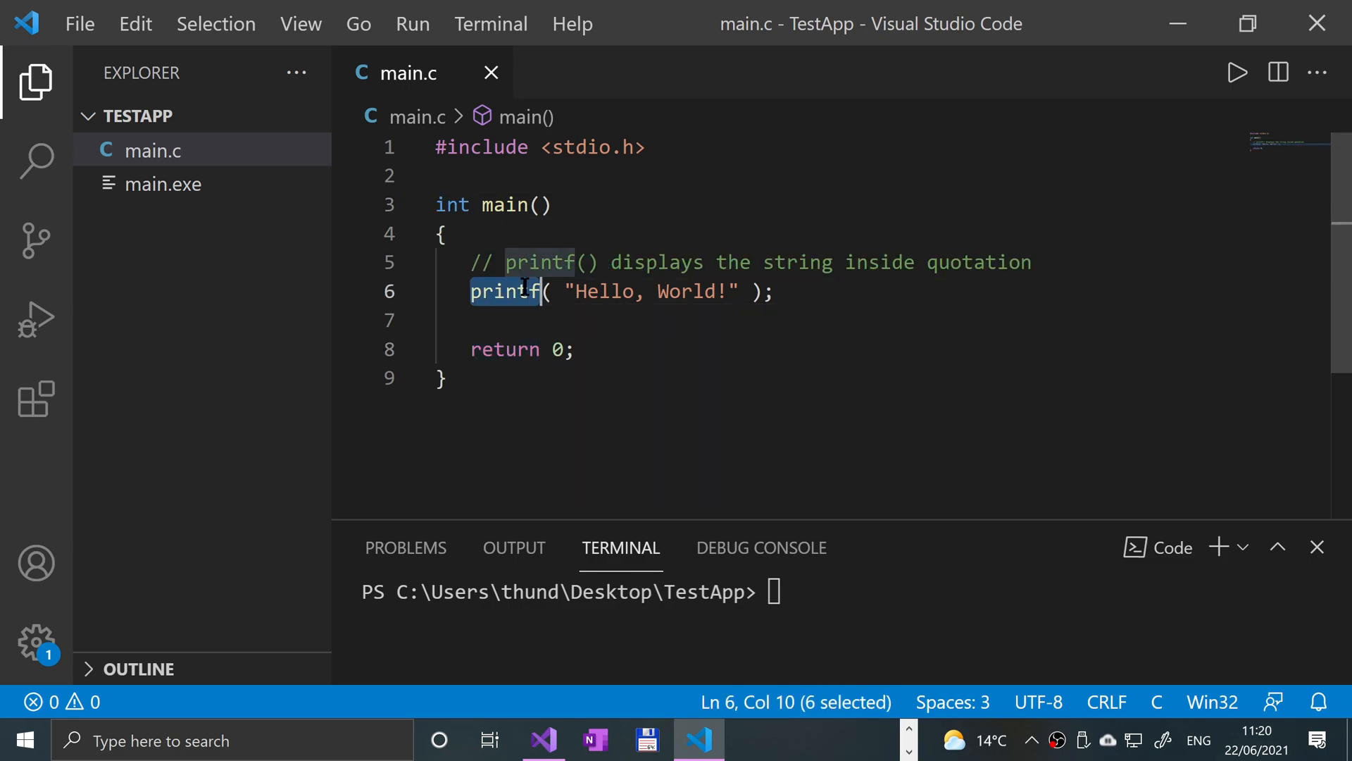
double_click(452, 205)
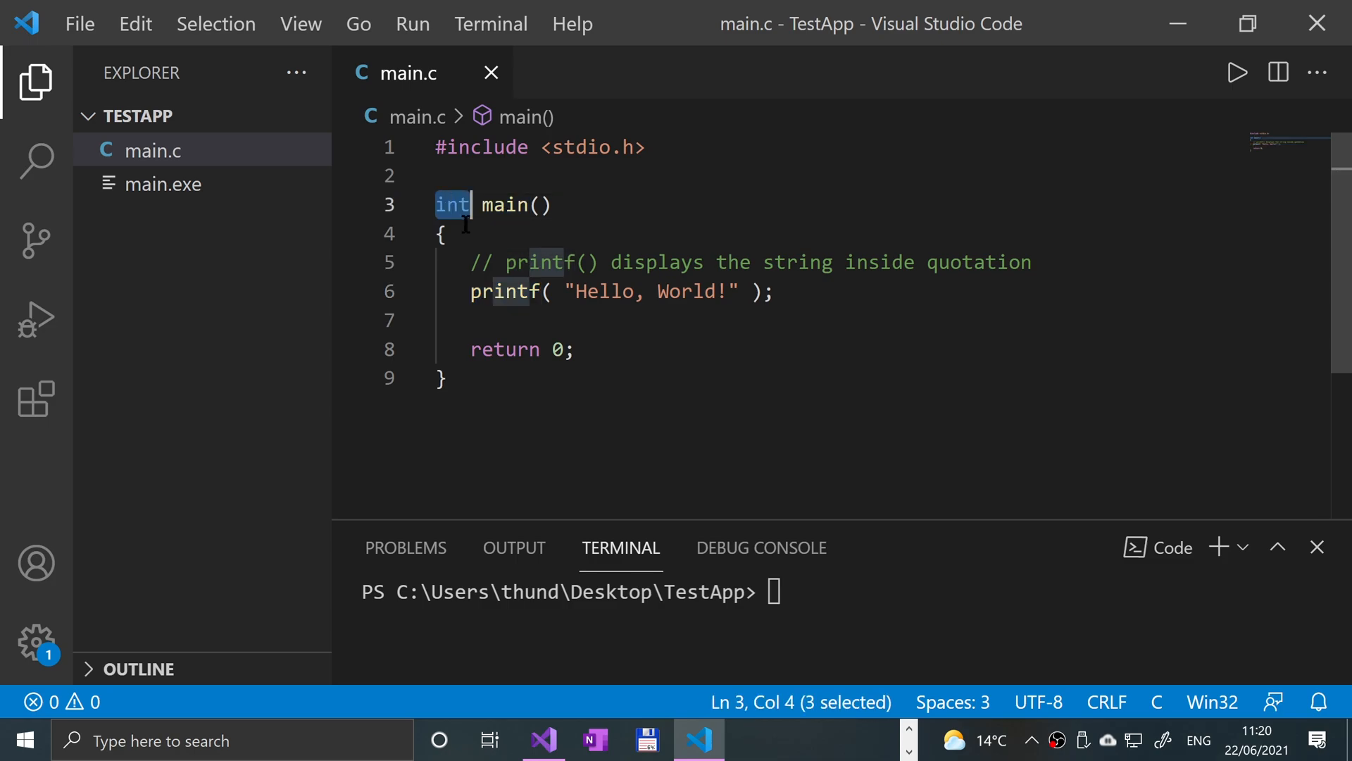
double_click(650, 292)
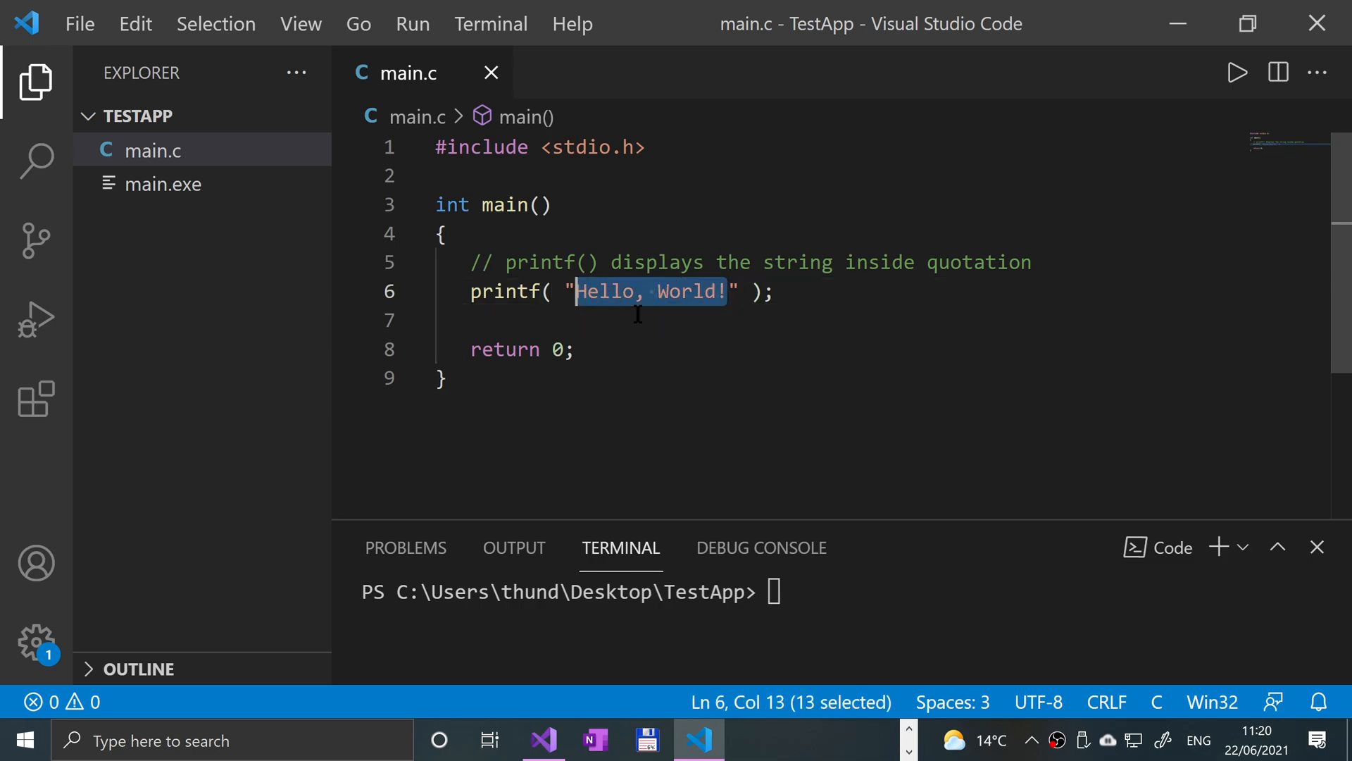
Step: Print "BYE BYE", save main.c, and run it to show the printF undefined-reference error
text(BYE BYE)
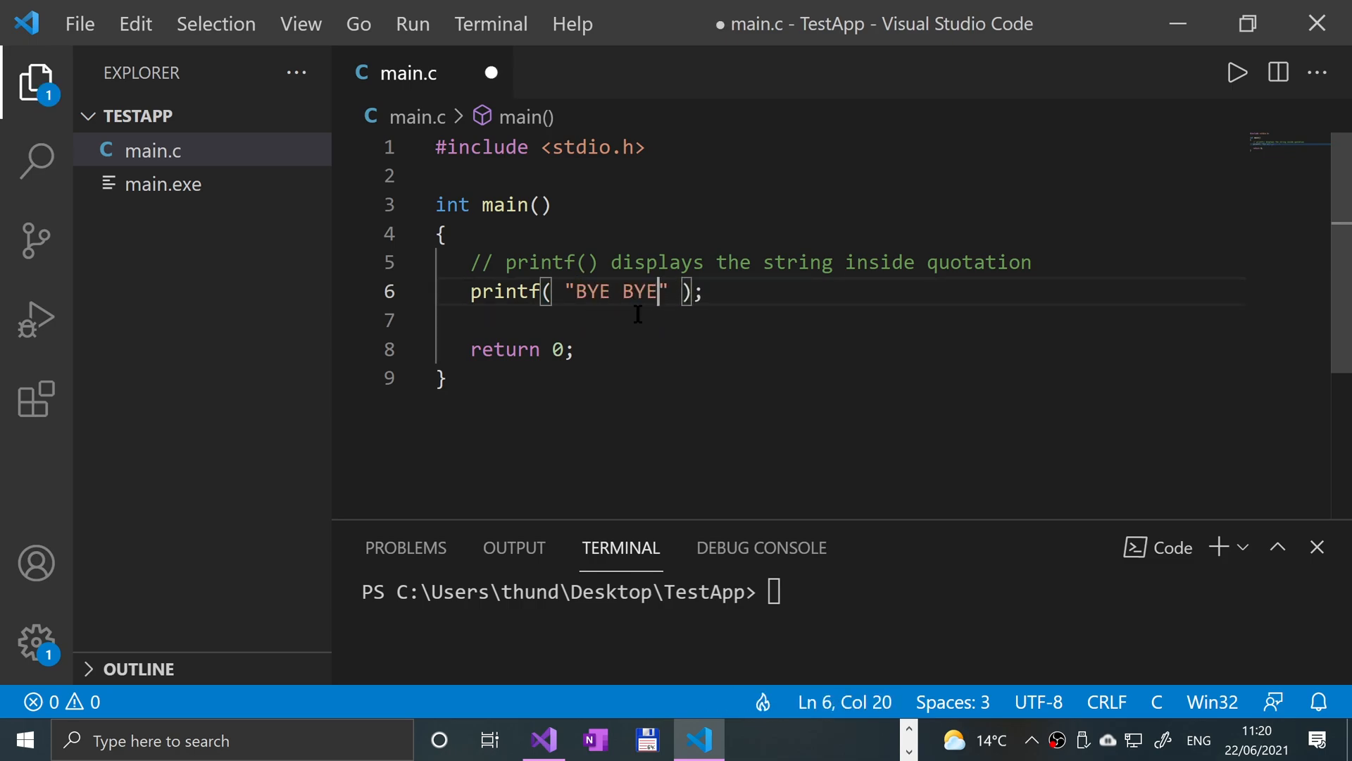
click(1234, 72)
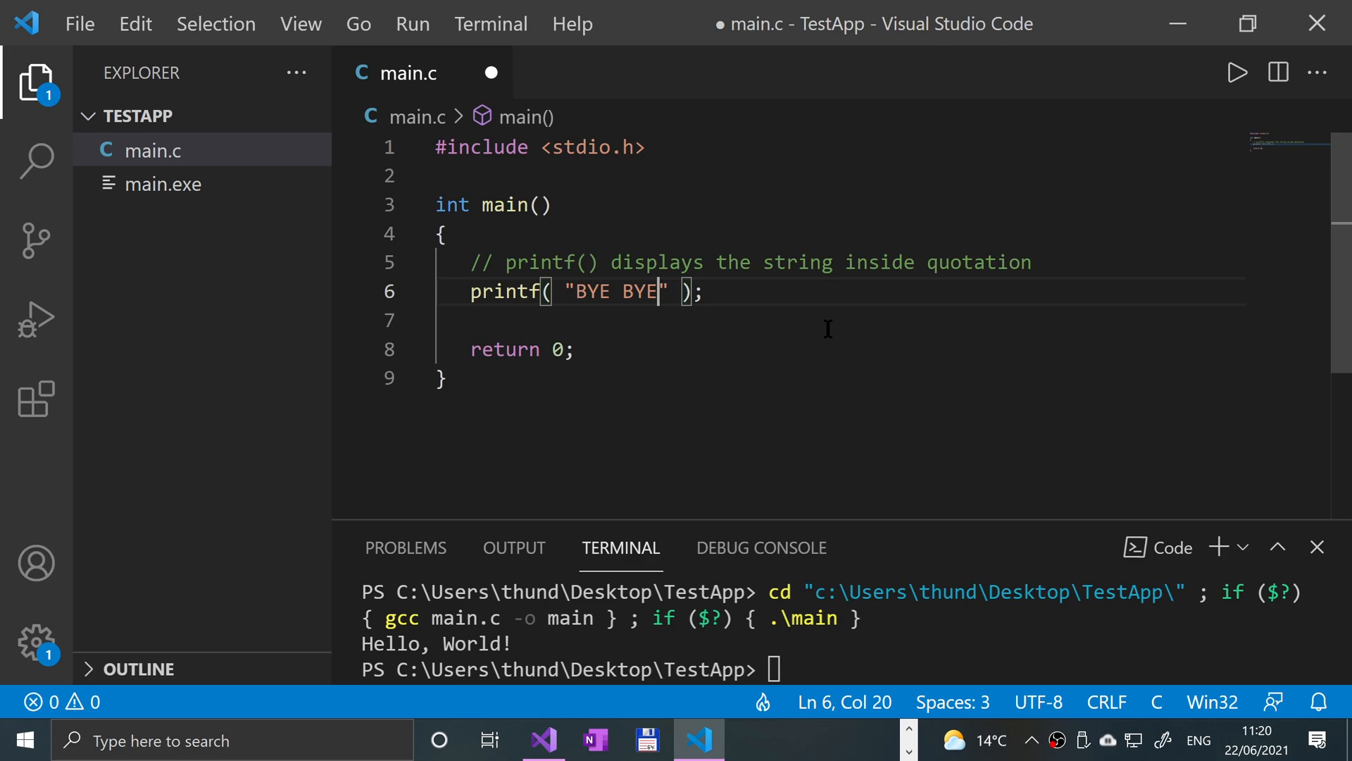
key(ctrl+s)
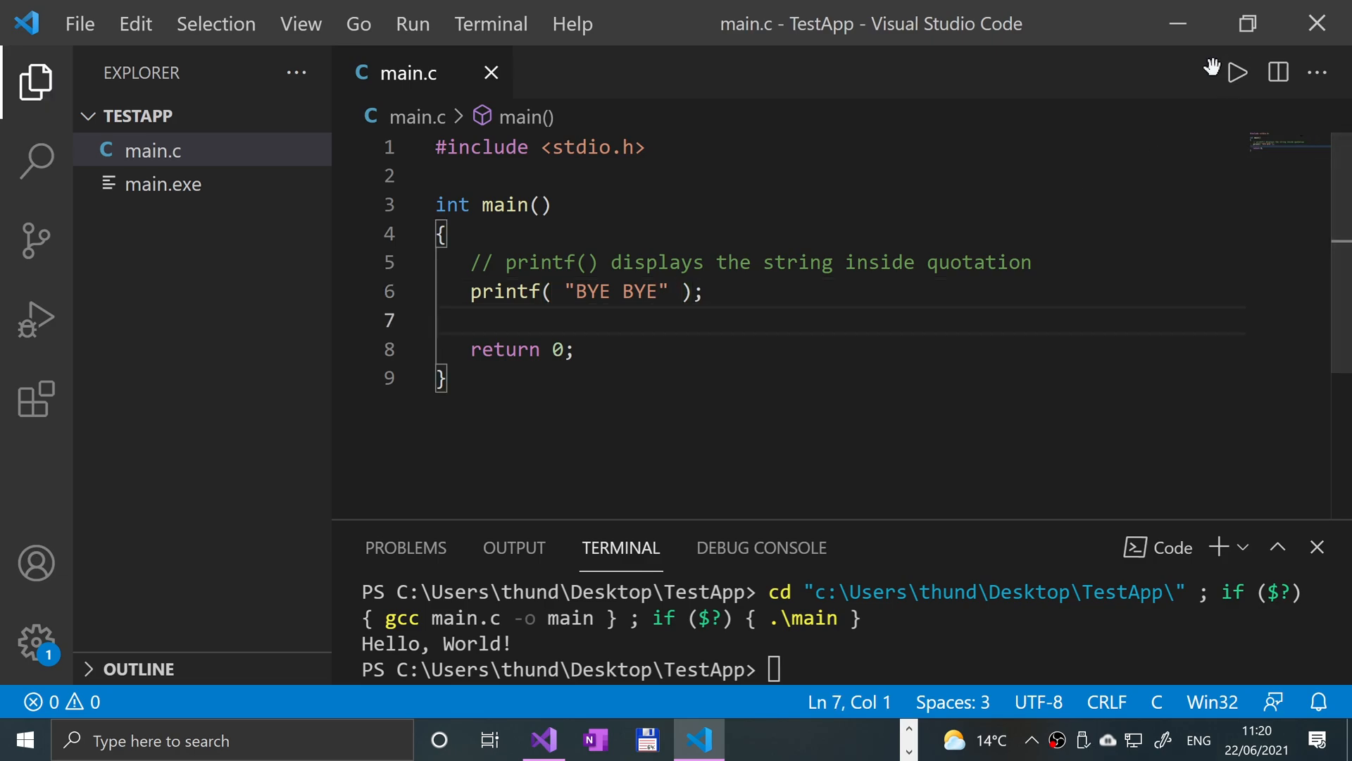
click(1235, 72)
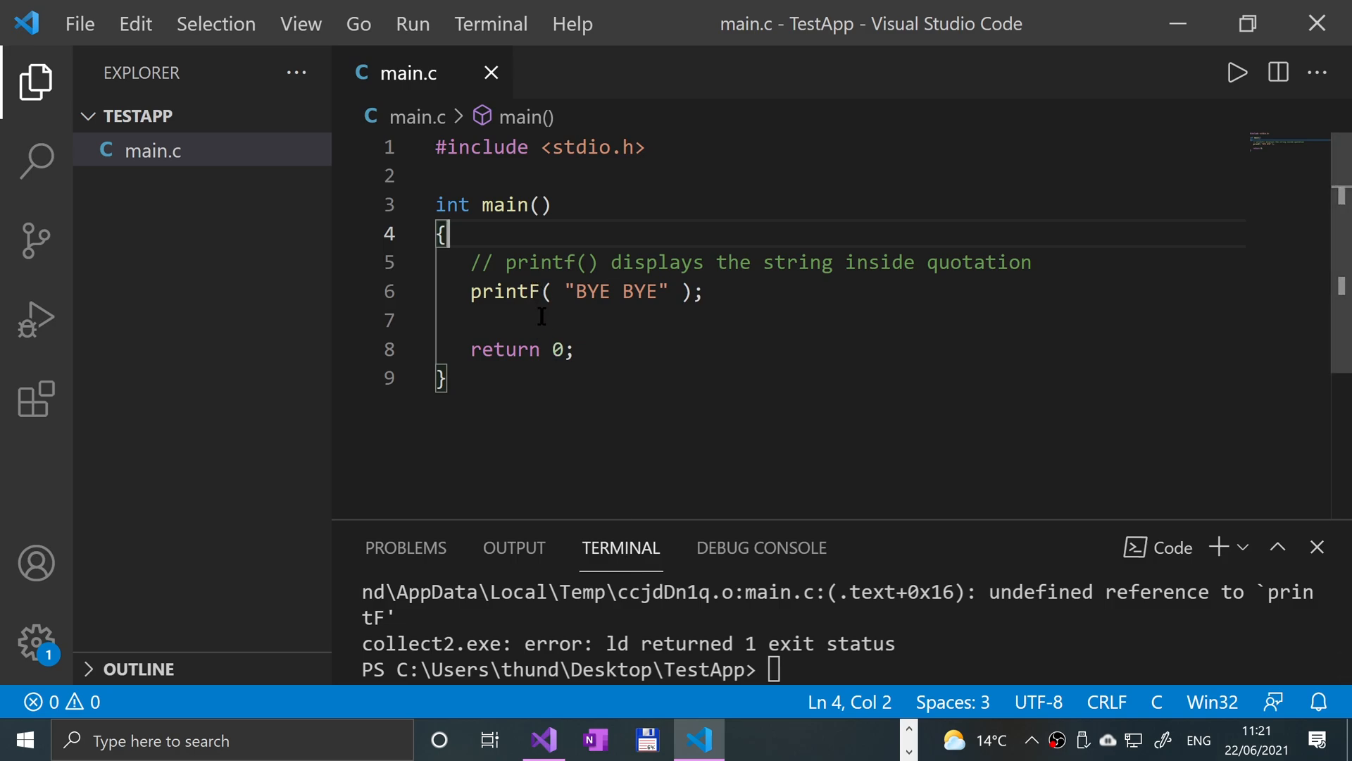
Step: Change printF back to lowercase printf and save main.c
text(c)
text(f)
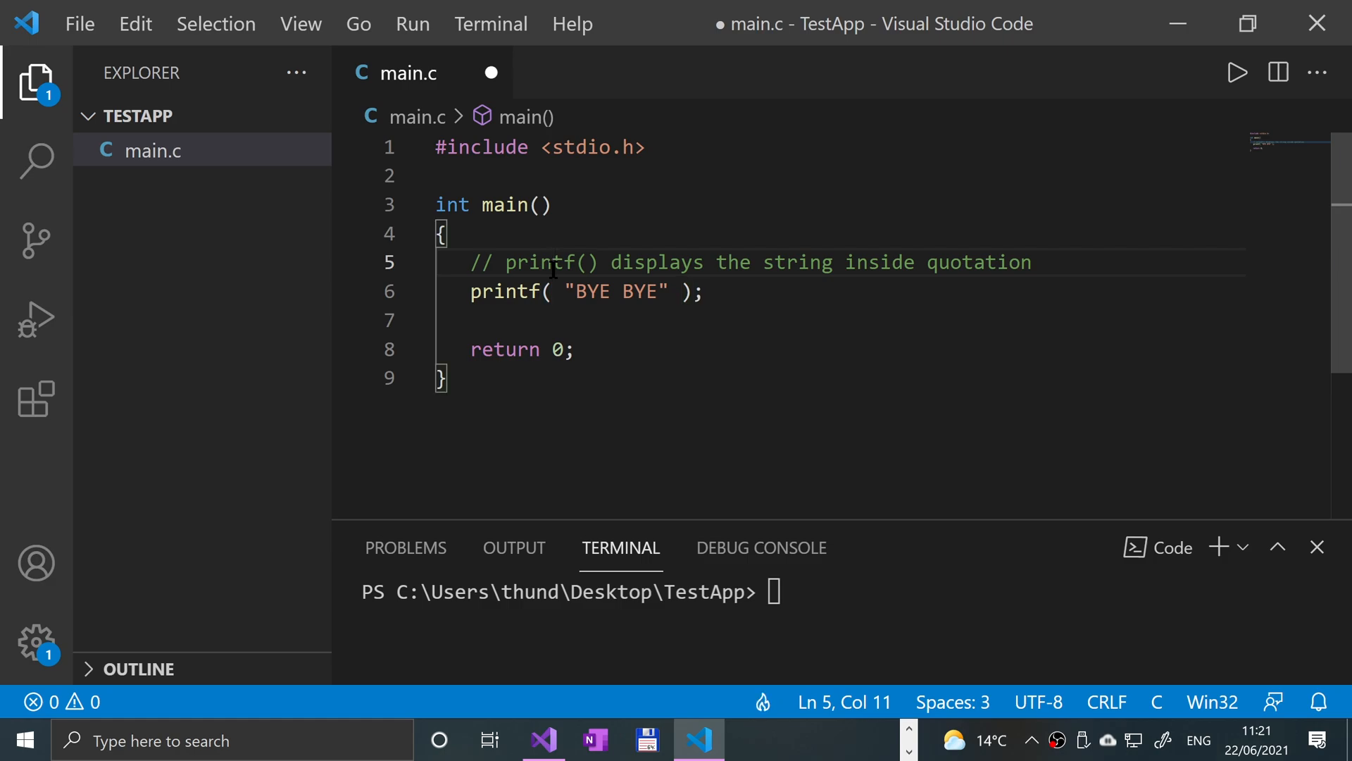
key(ctrl+s)
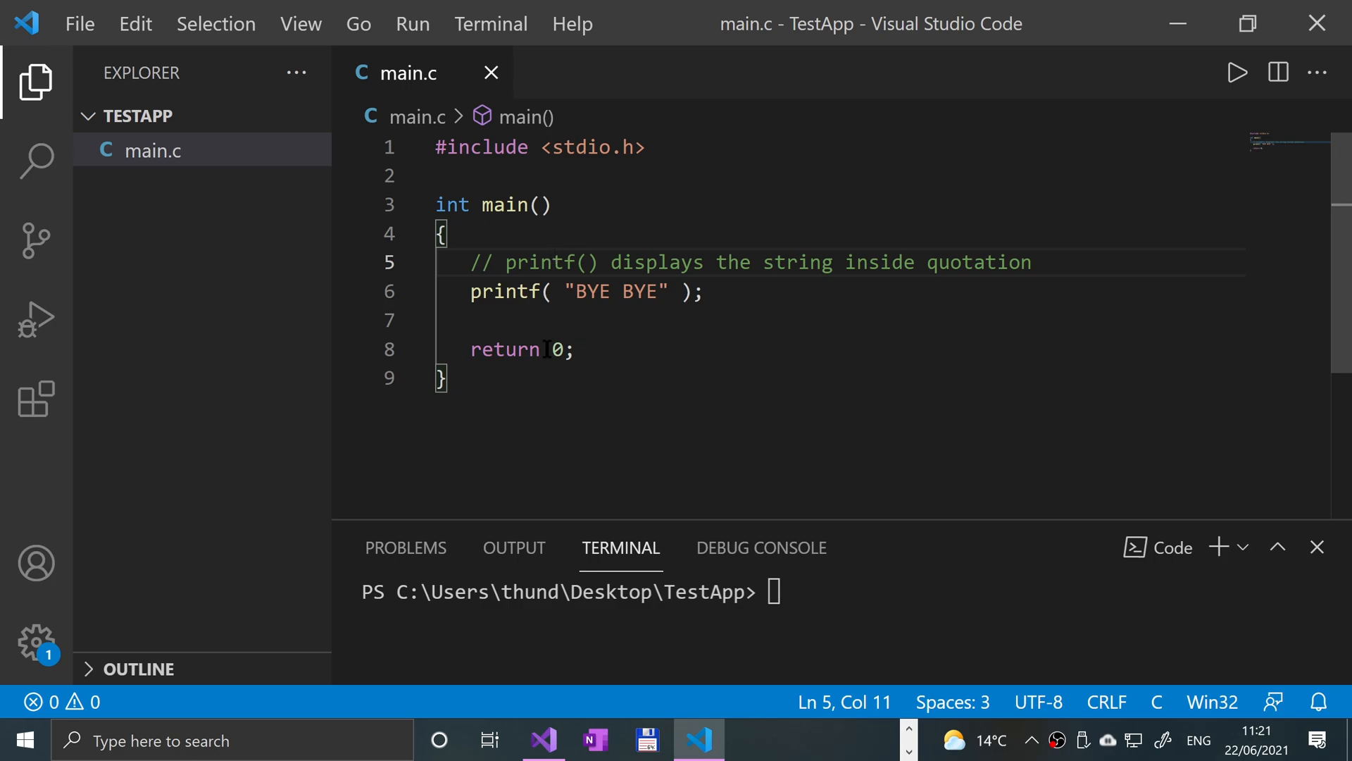
mouse_move(504, 205)
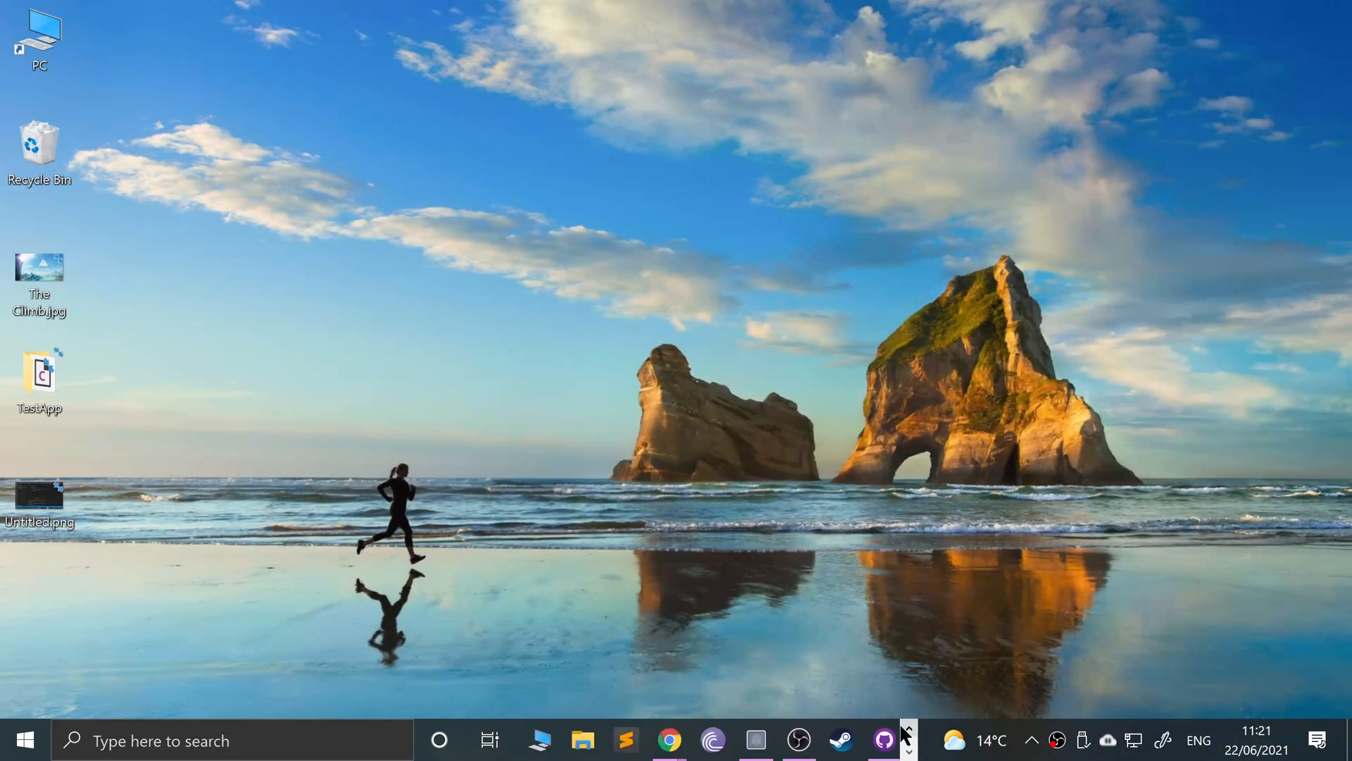
Step: Browse the W3schools C Keywords and C Constants tabs, then close them back to C Tokens
click(669, 740)
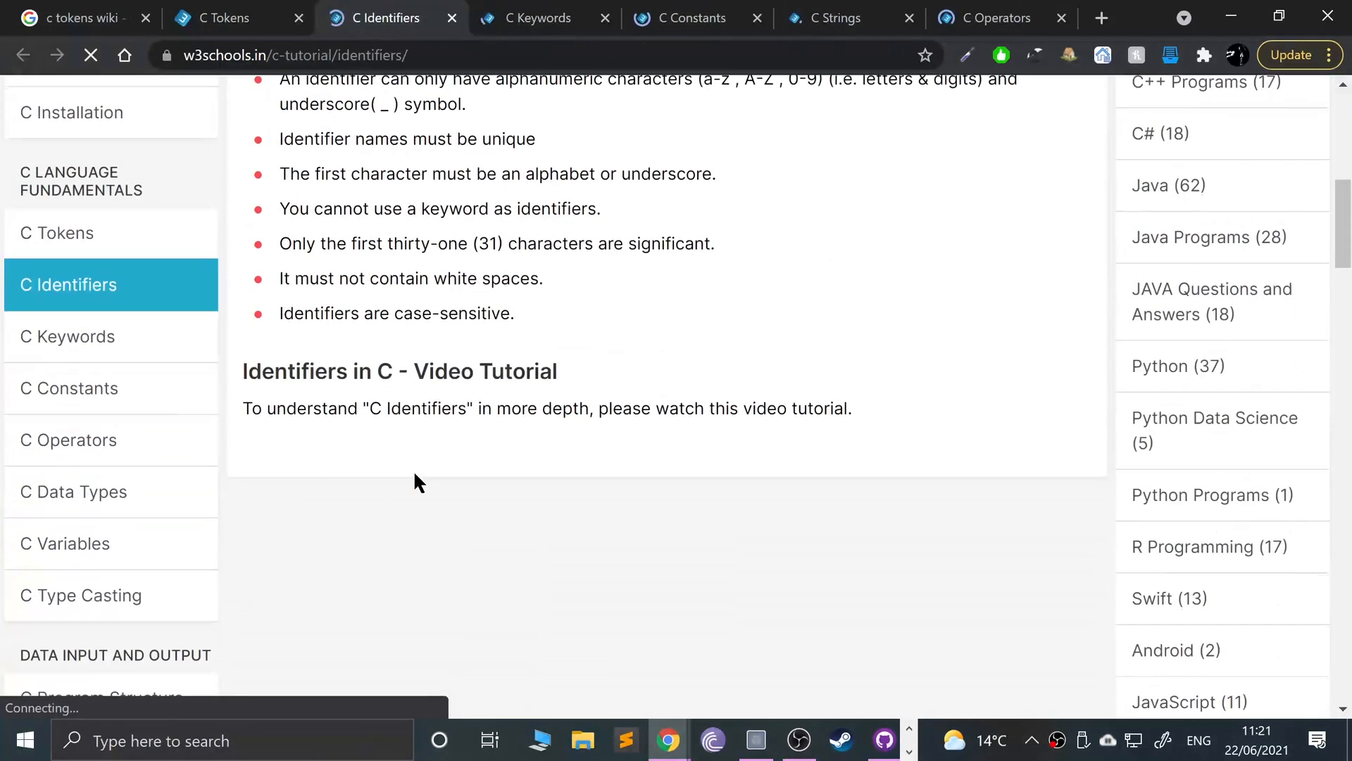
scroll(up, 3)
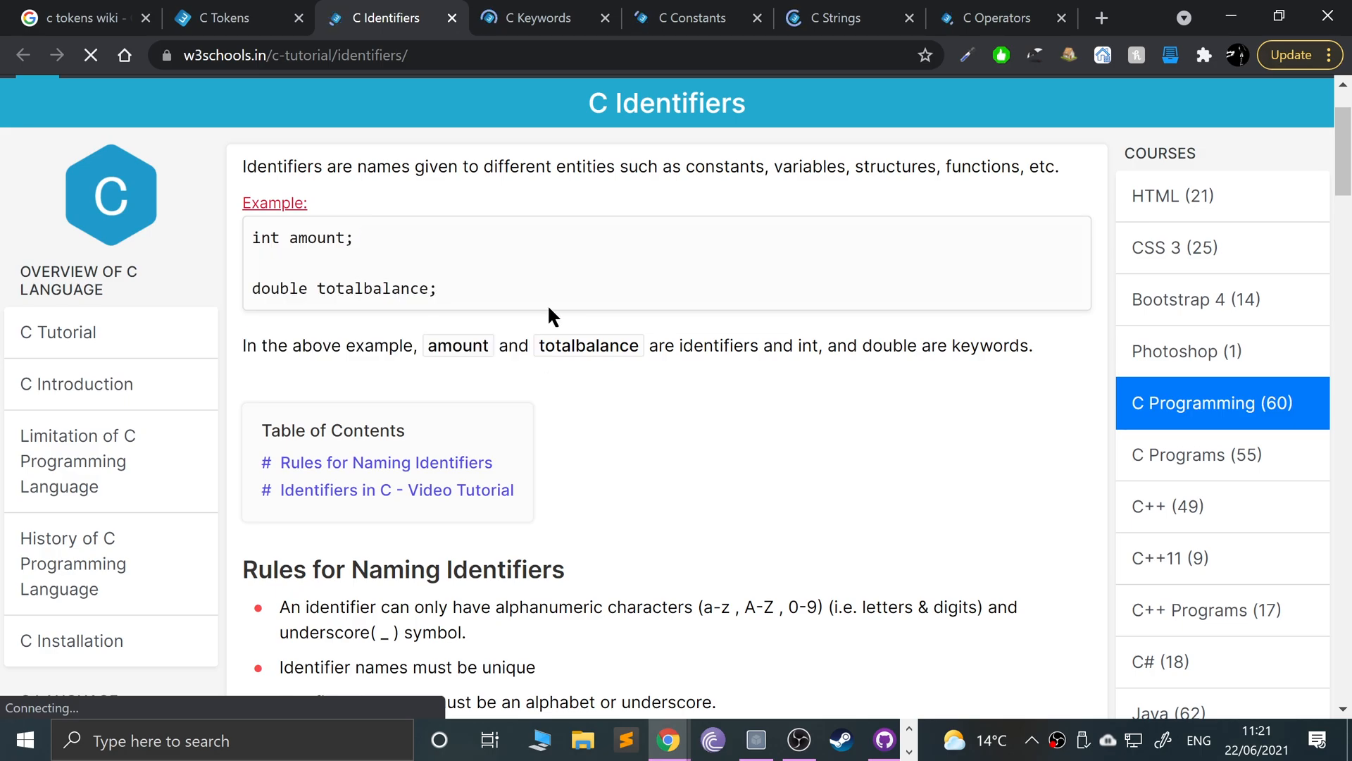
click(543, 17)
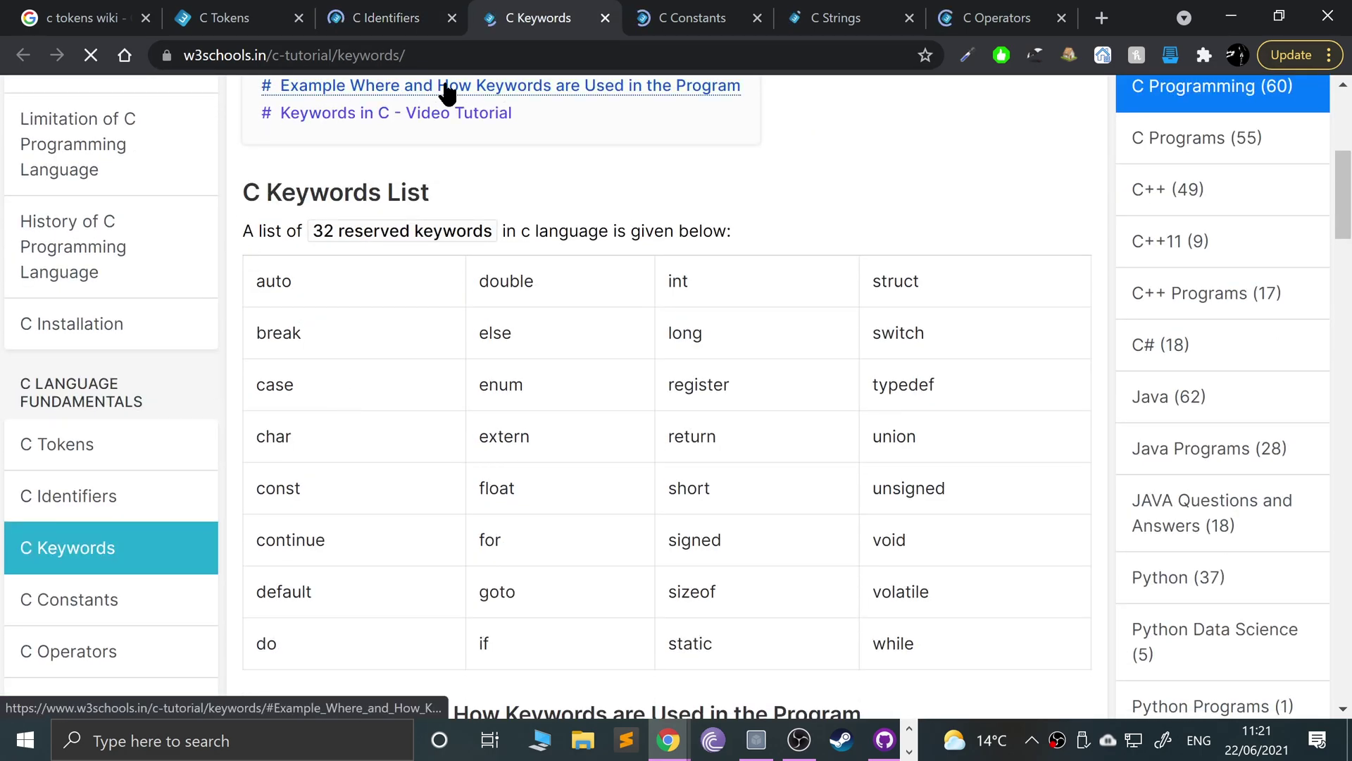
click(696, 18)
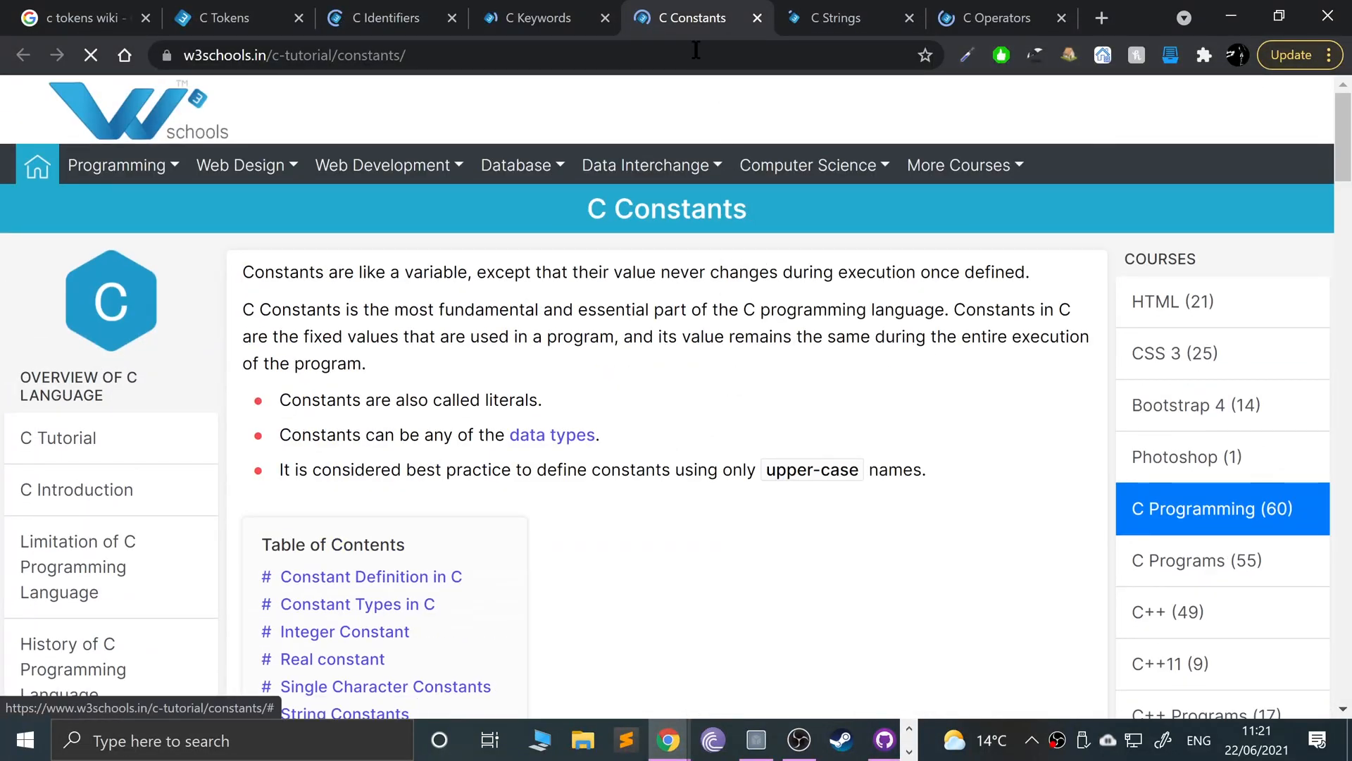
click(850, 16)
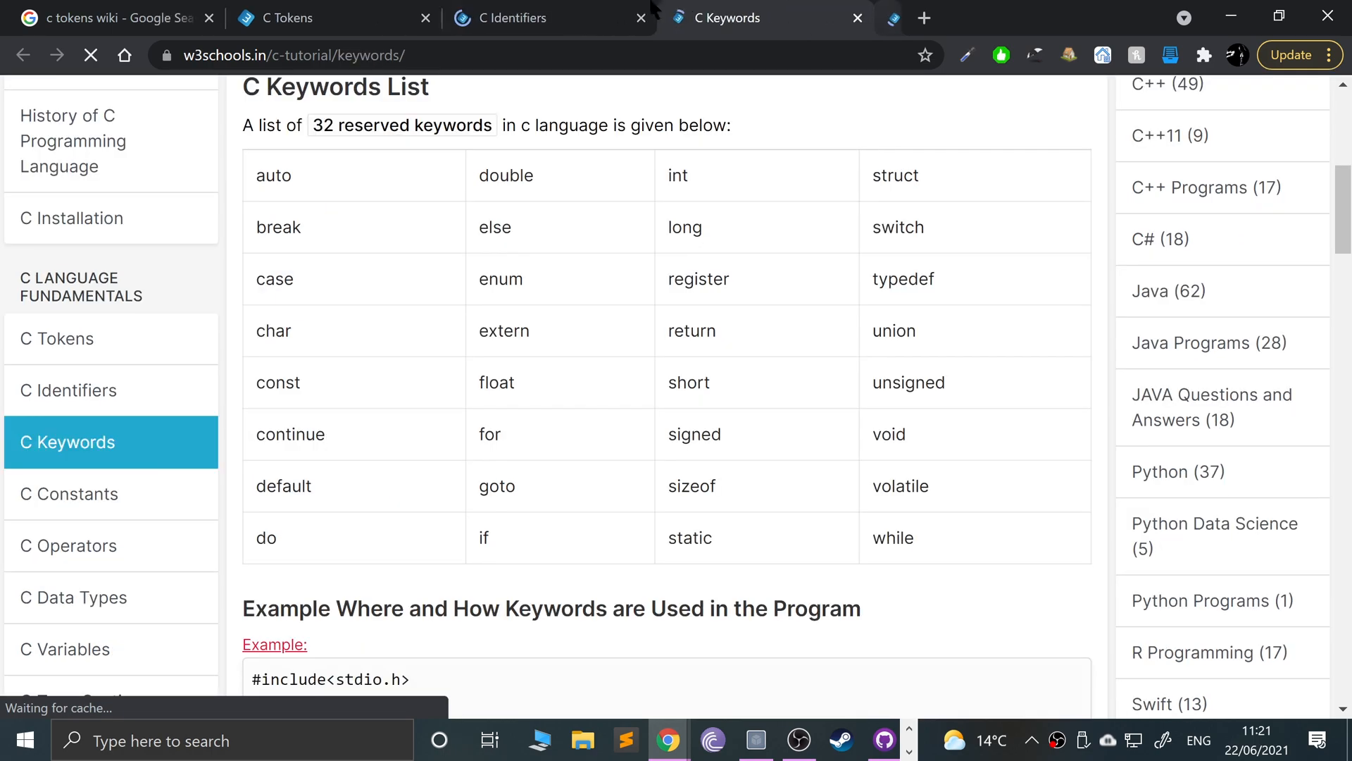
click(303, 17)
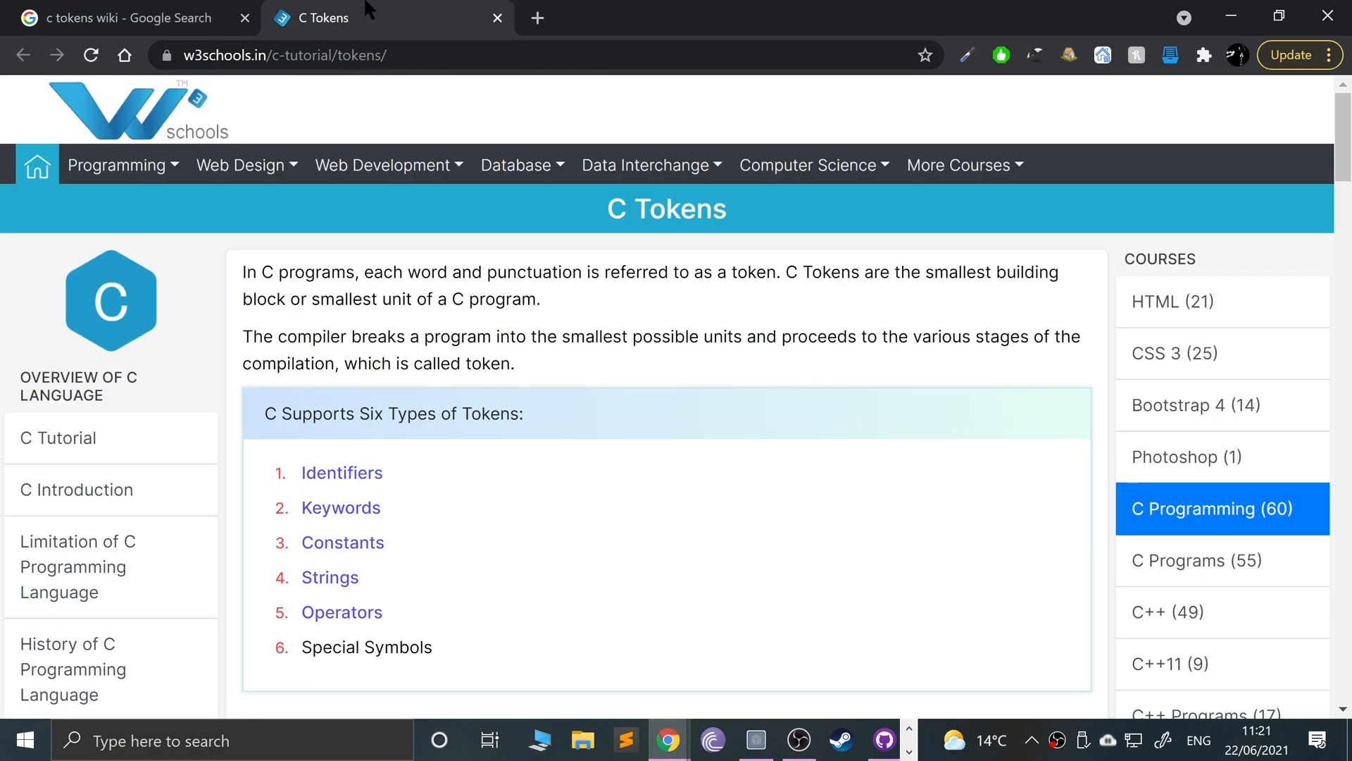